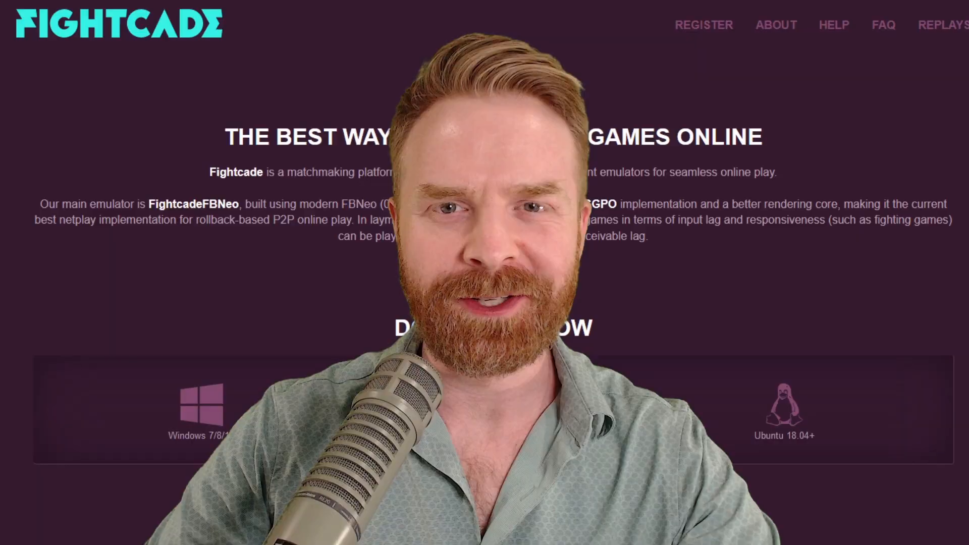
# Step: Download the Fightcade-win32-latest.exe Windows installer in Firefox and launch it
pyautogui.click(776, 24)
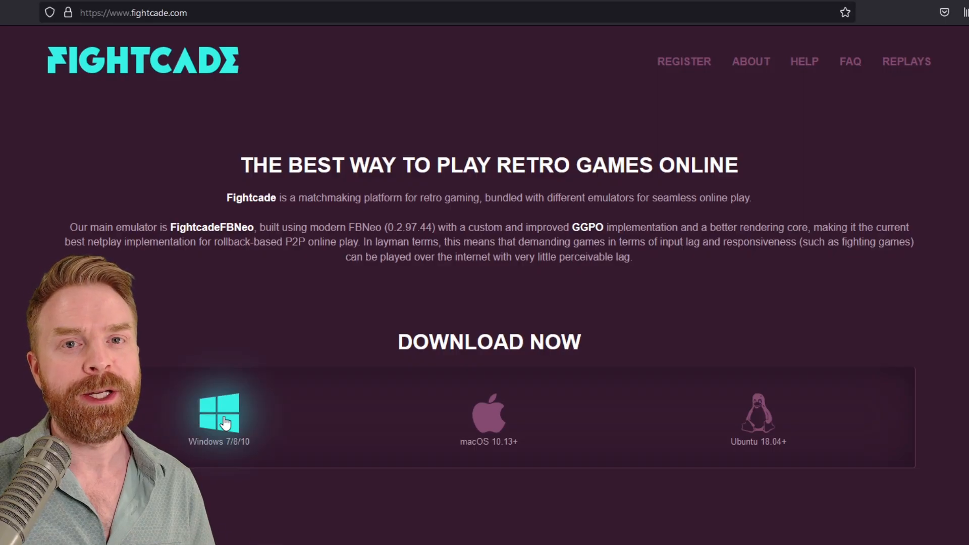
pyautogui.click(219, 417)
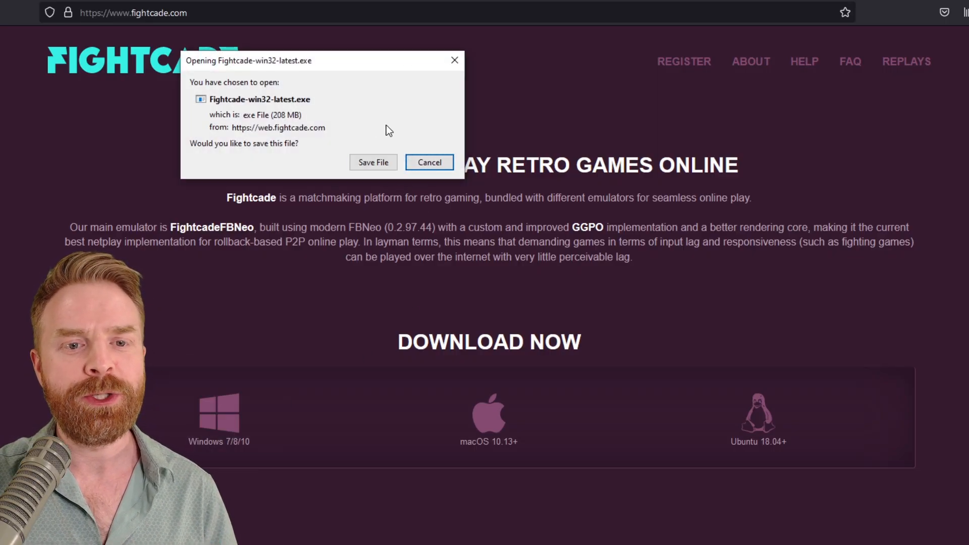
pyautogui.click(373, 162)
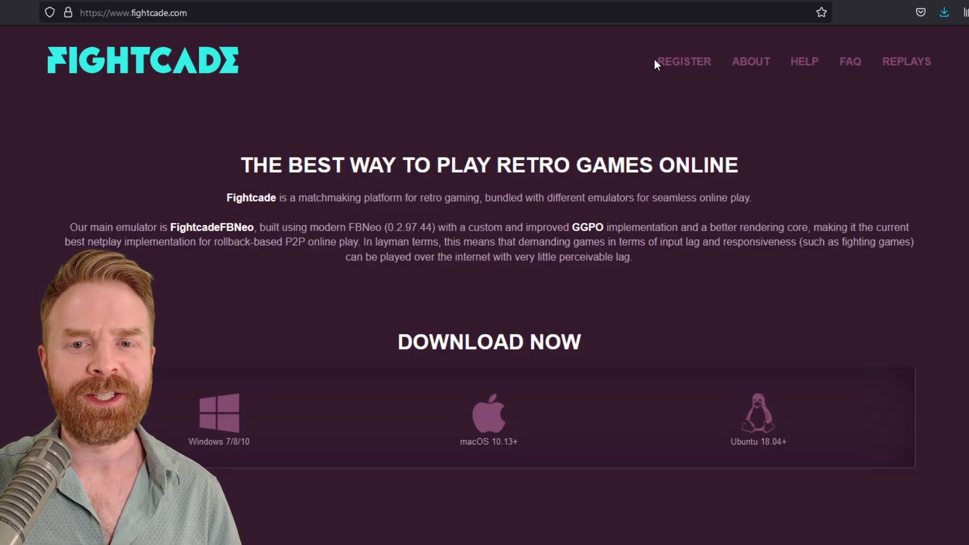
pyautogui.click(683, 61)
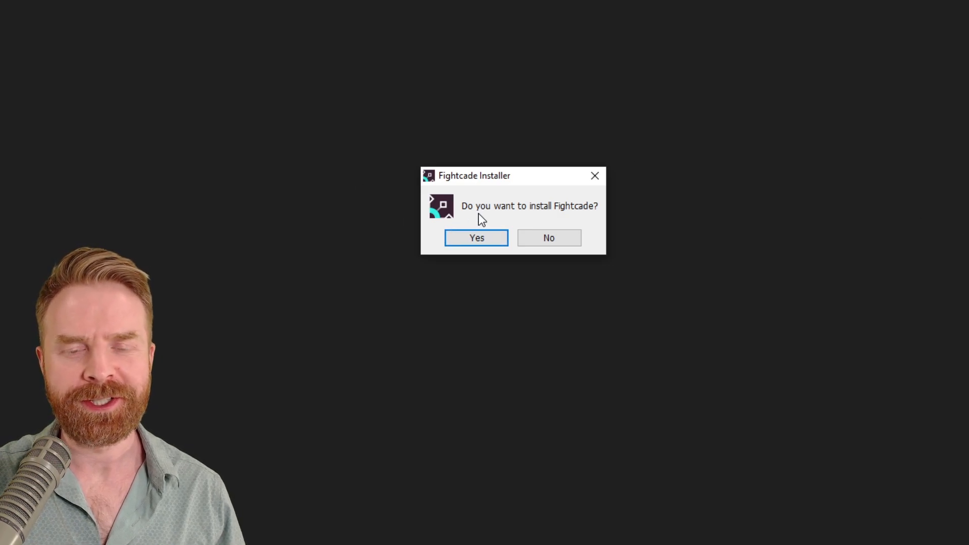
pyautogui.moveTo(467, 223)
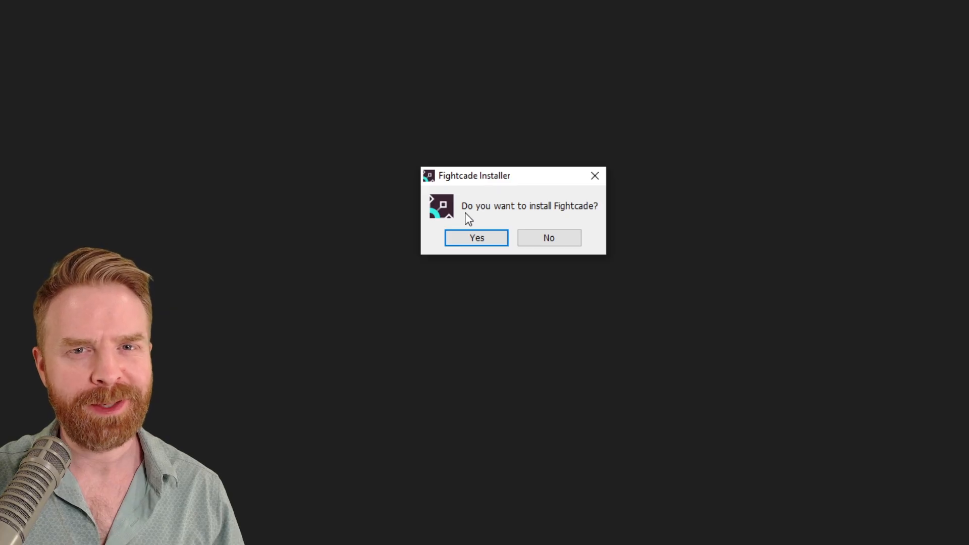
# Step: Install Fightcade to G:\FightCade and complete the DirectX runtime setup
pyautogui.click(477, 238)
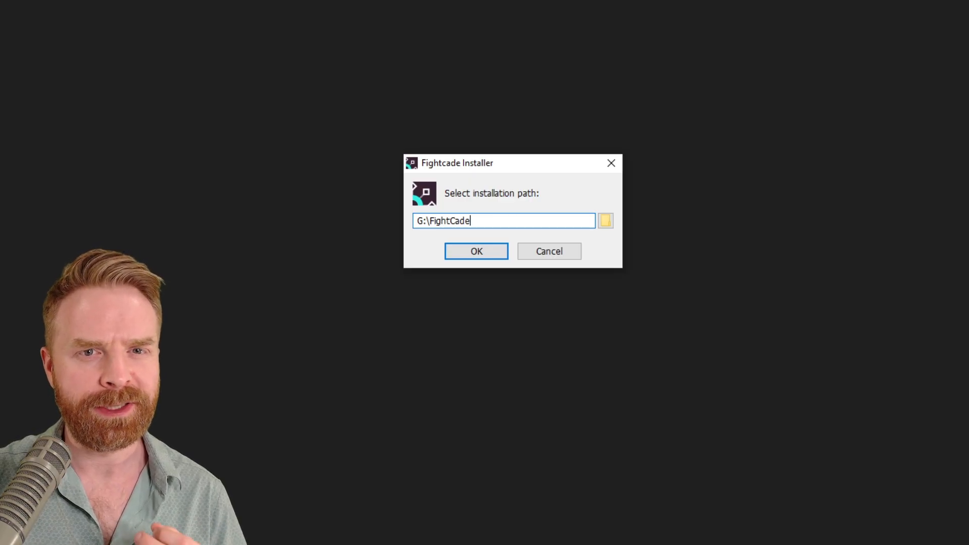
pyautogui.click(477, 251)
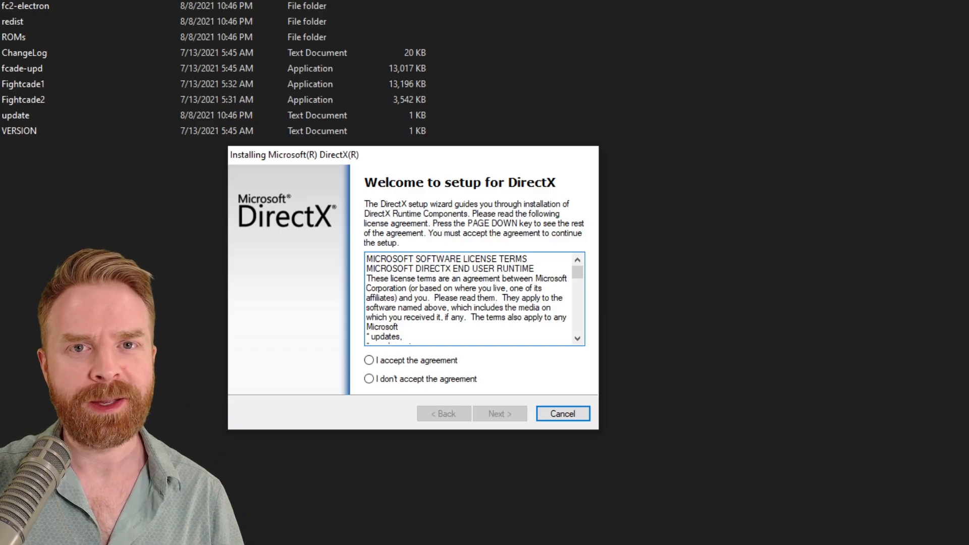
pyautogui.click(563, 414)
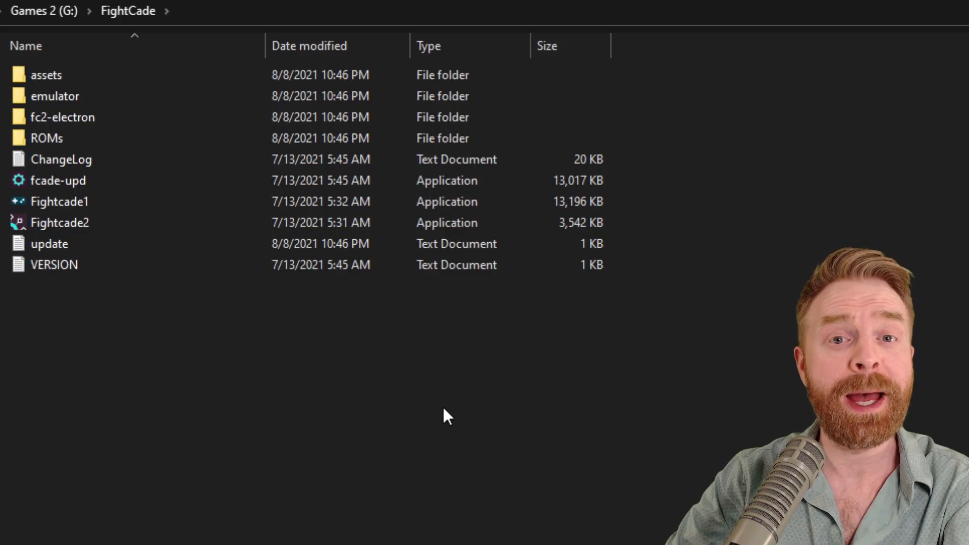
# Step: Open G:\FightCade\ROMs to view the FBNeo, FC1, Flycast and SNES9x ROM shortcuts
pyautogui.doubleClick(45, 138)
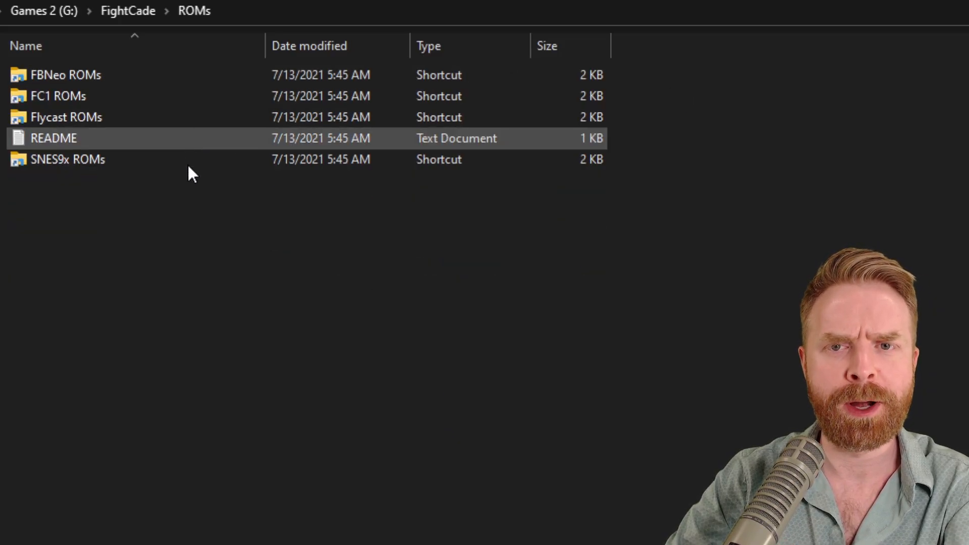
pyautogui.click(162, 229)
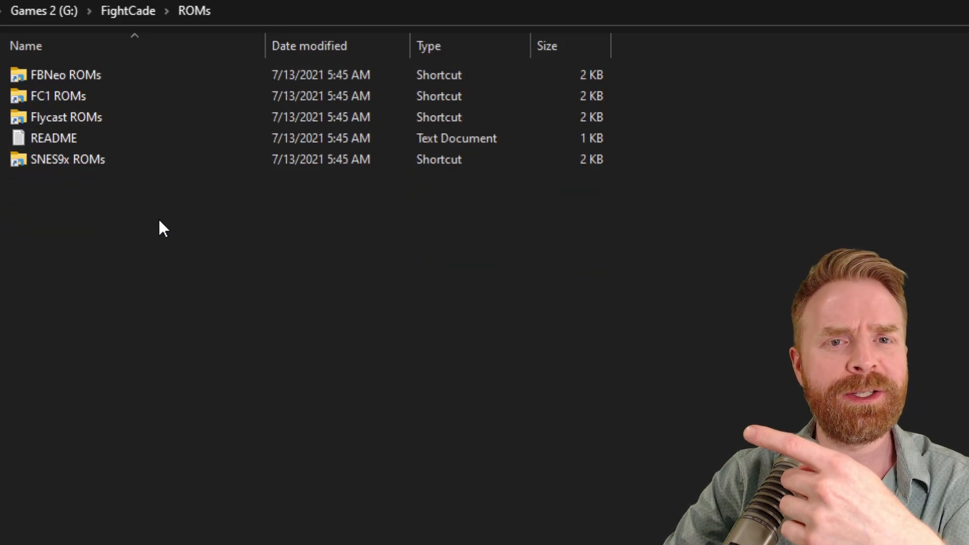
pyautogui.click(61, 159)
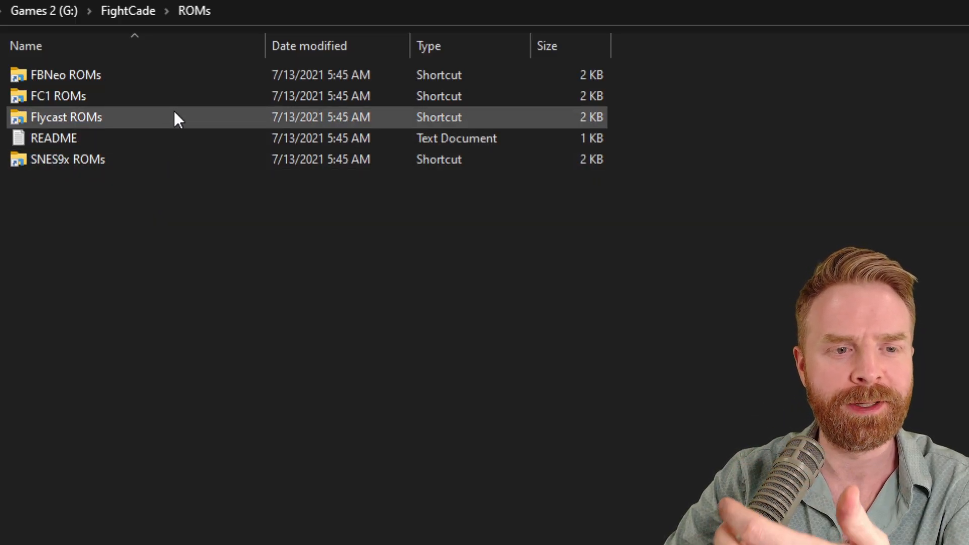
pyautogui.moveTo(177, 117)
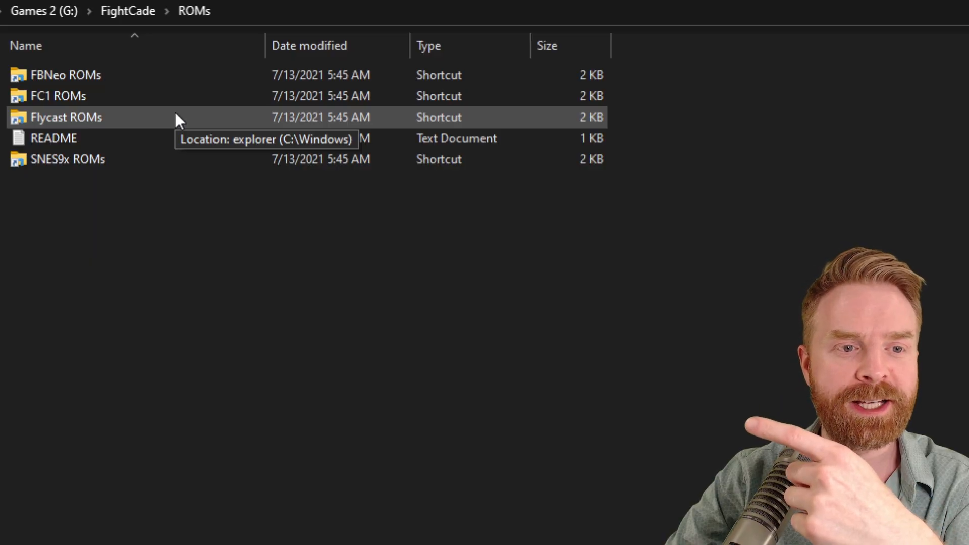
pyautogui.moveTo(190, 74)
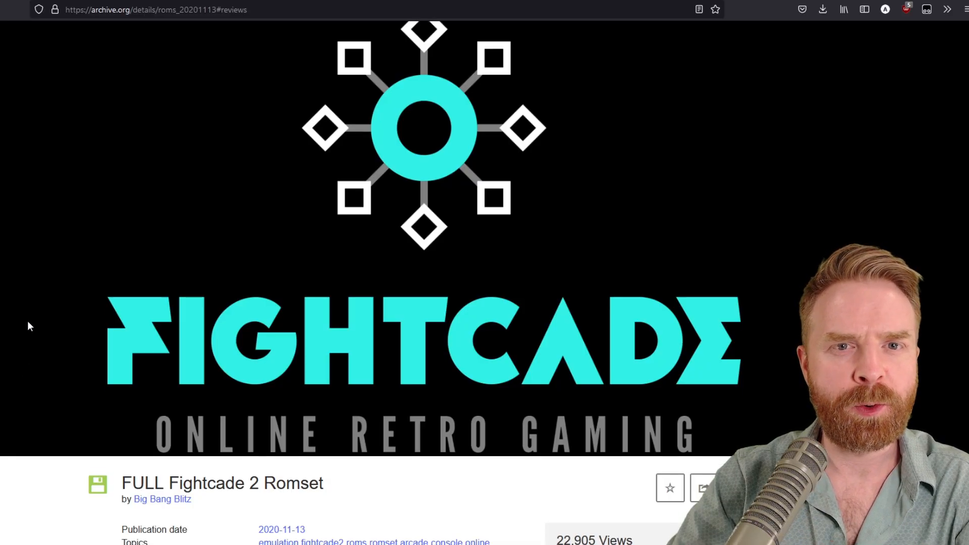
pyautogui.scroll(-3)
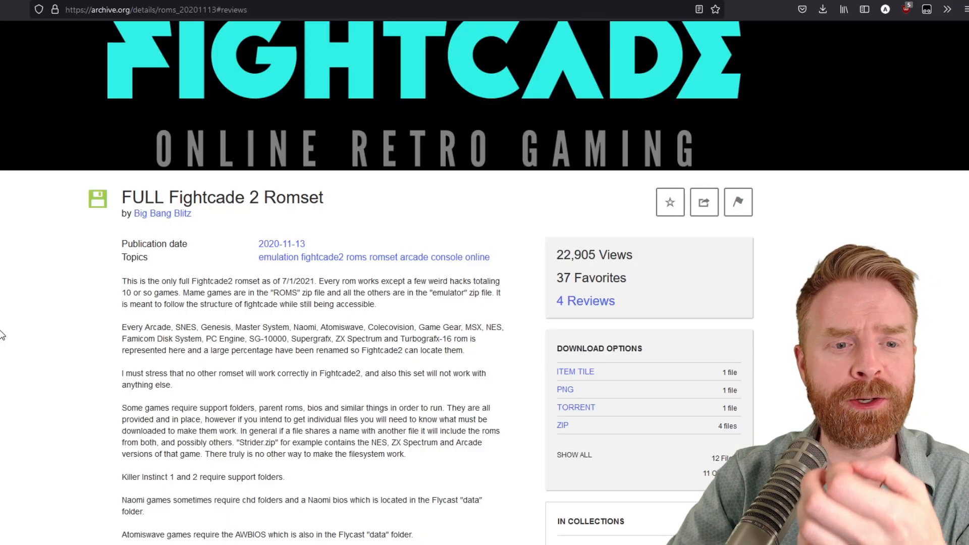
pyautogui.scroll(-3)
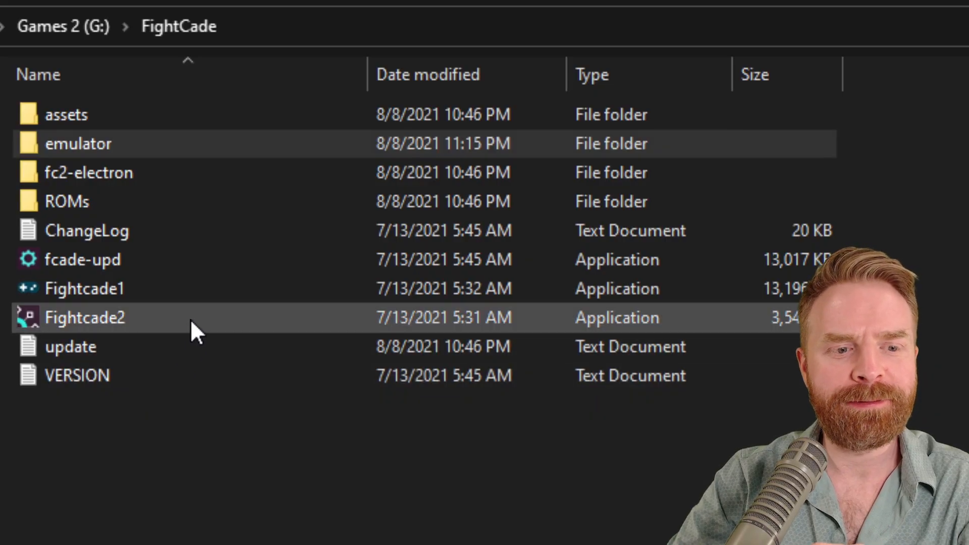
# Step: Launch Fightcade2.exe from G:\FightCade to reach the login screen
pyautogui.click(86, 318)
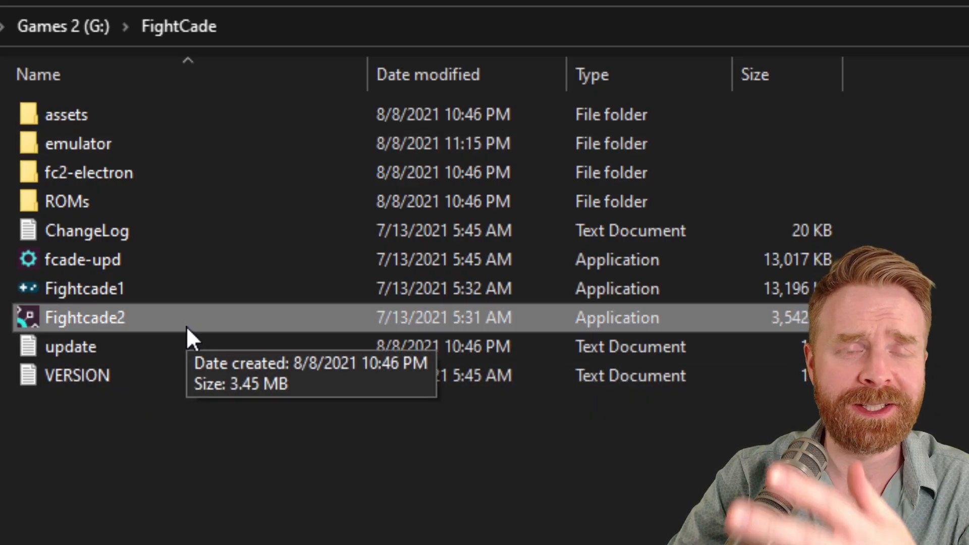
pyautogui.moveTo(225, 341)
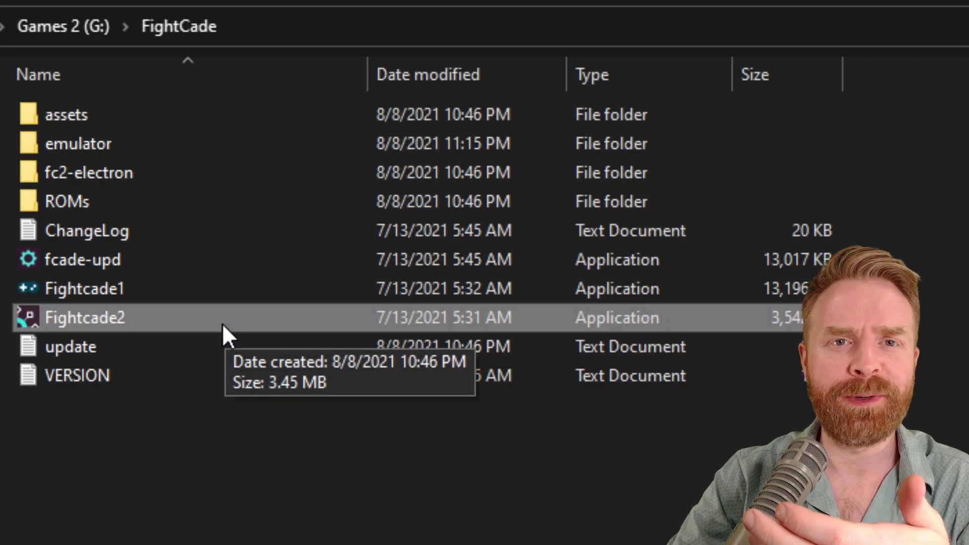
pyautogui.moveTo(210, 344)
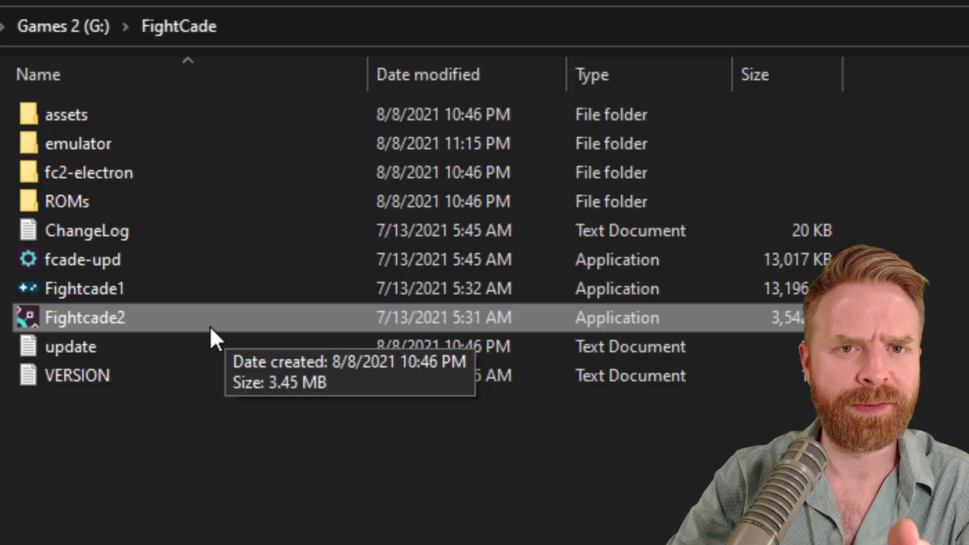
pyautogui.moveTo(152, 335)
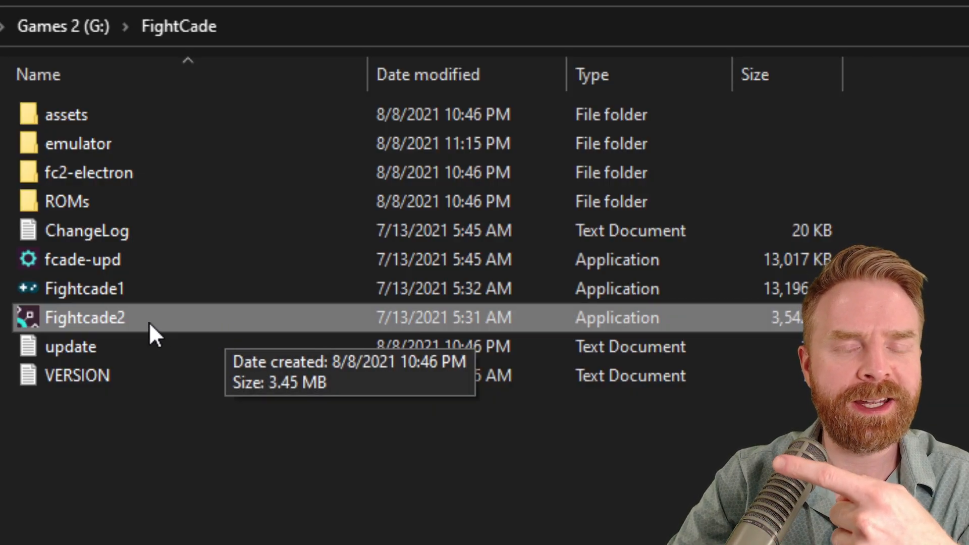
pyautogui.doubleClick(85, 317)
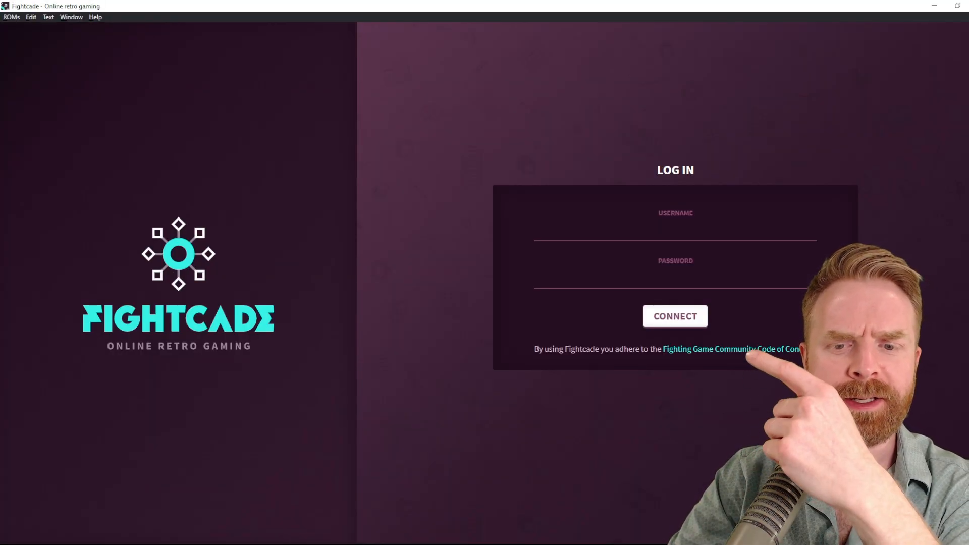
# Step: Log in, open the Super Street Fighter II X lobby, and browse its Looking to Play list
pyautogui.click(675, 316)
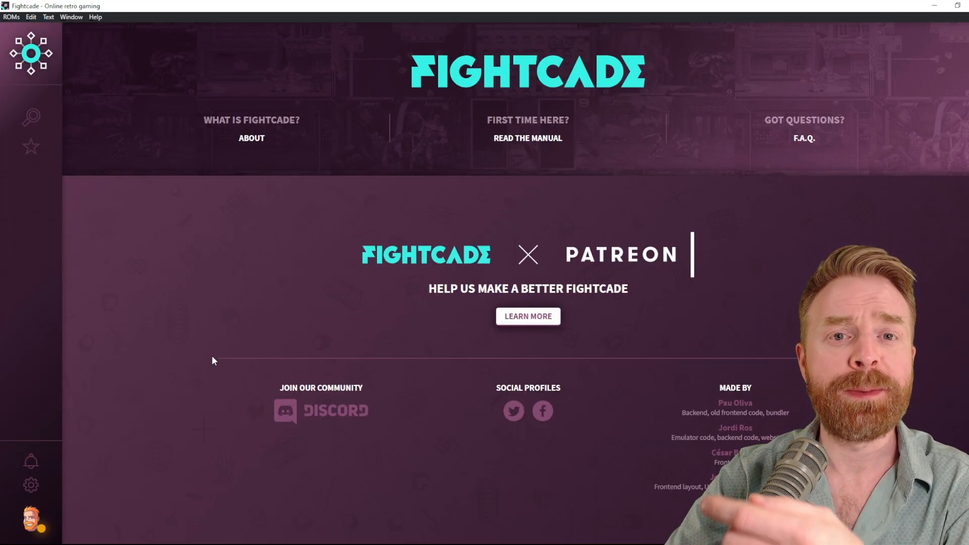
pyautogui.click(31, 116)
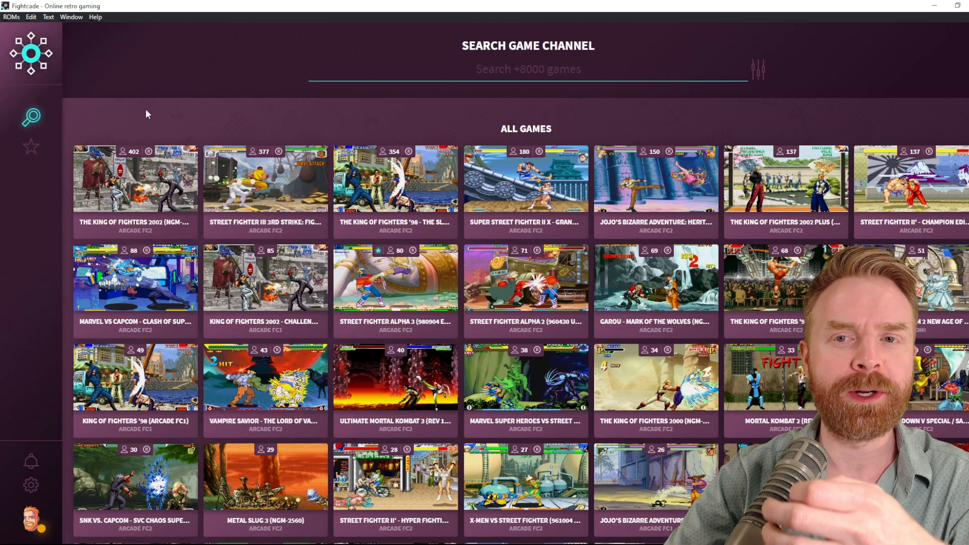
pyautogui.moveTo(123, 181)
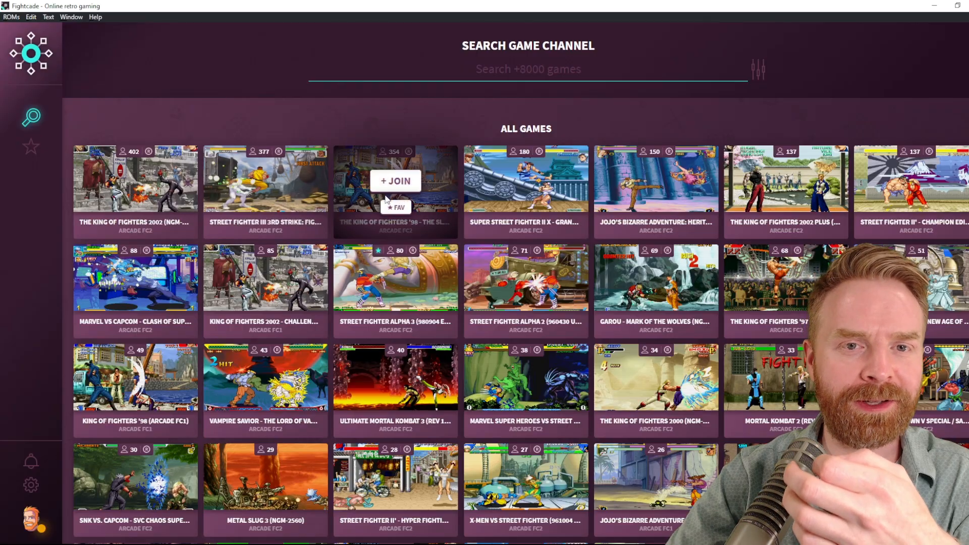
pyautogui.moveTo(492, 190)
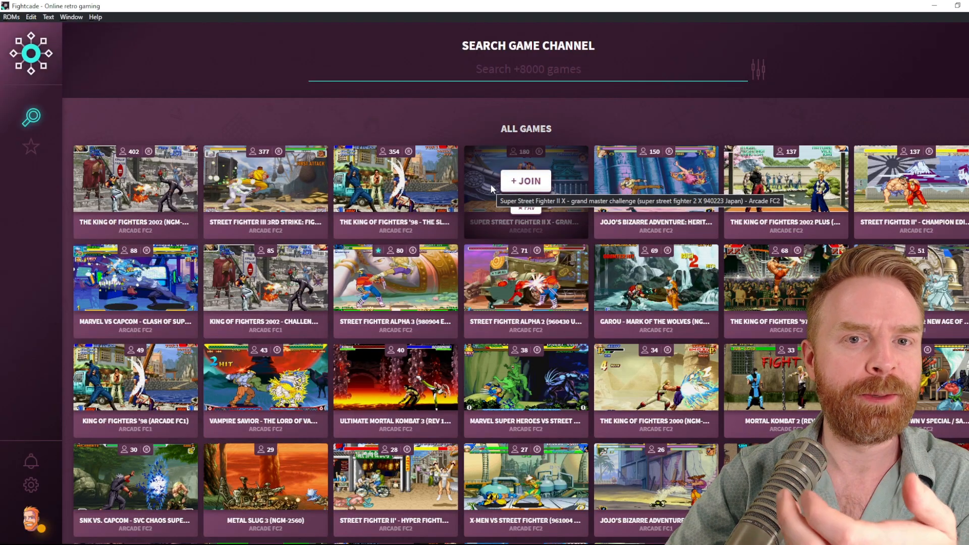
pyautogui.moveTo(387, 182)
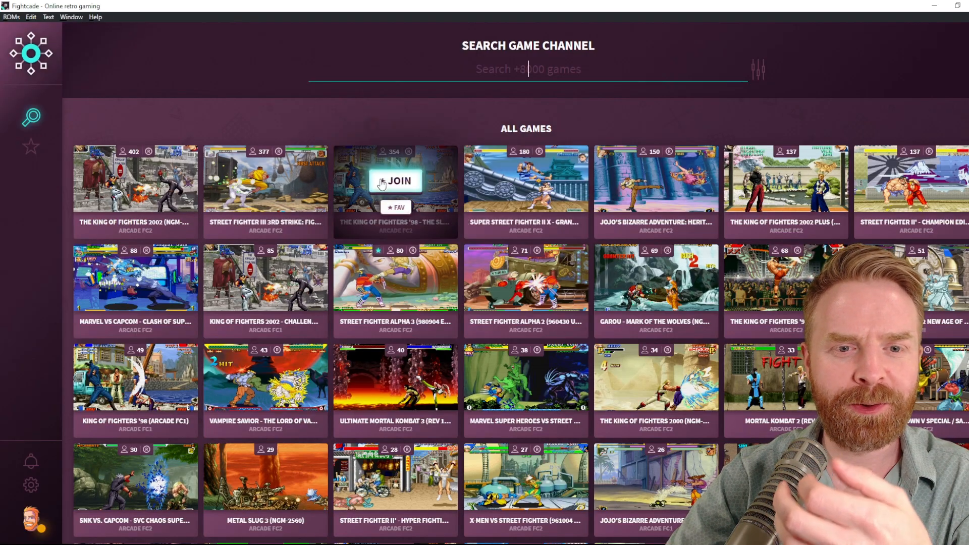
pyautogui.moveTo(265, 181)
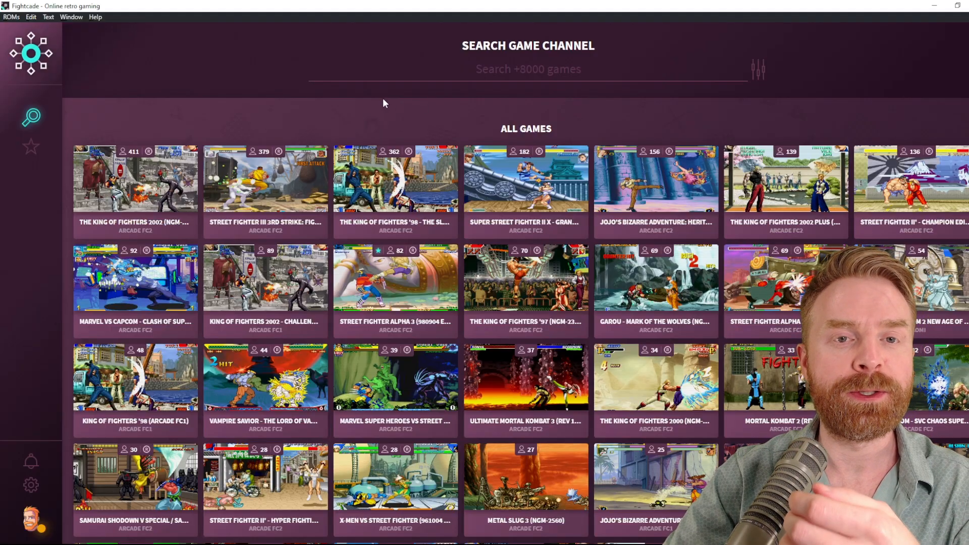
pyautogui.moveTo(153, 169)
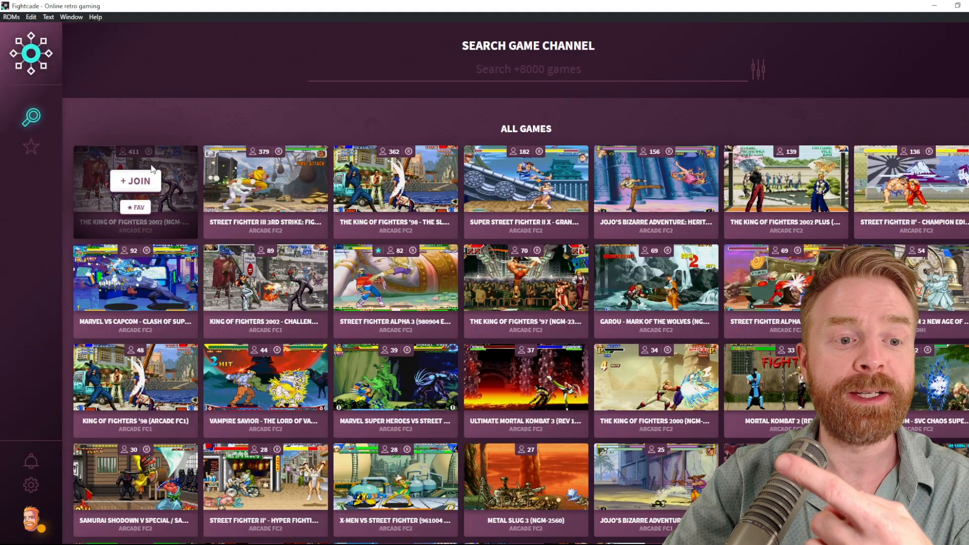
pyautogui.moveTo(182, 115)
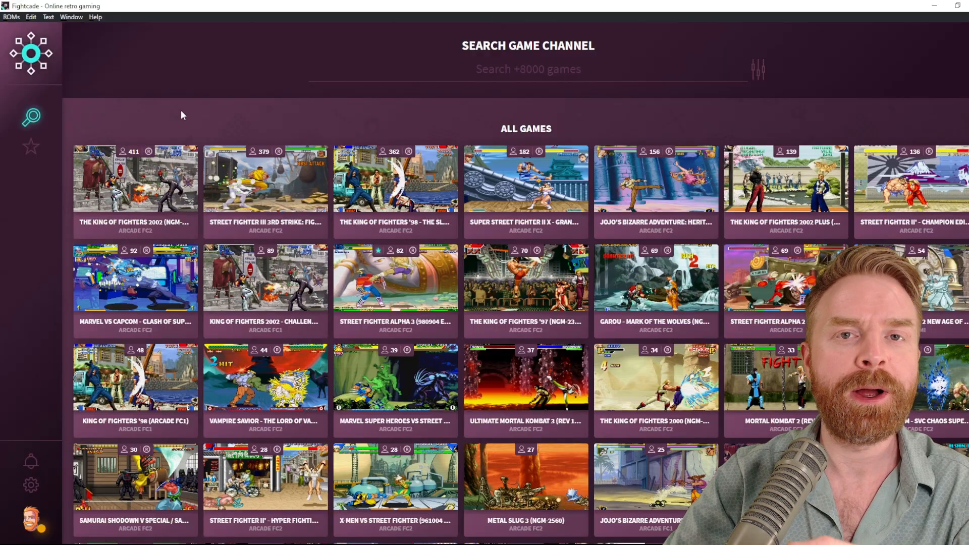
pyautogui.moveTo(257, 95)
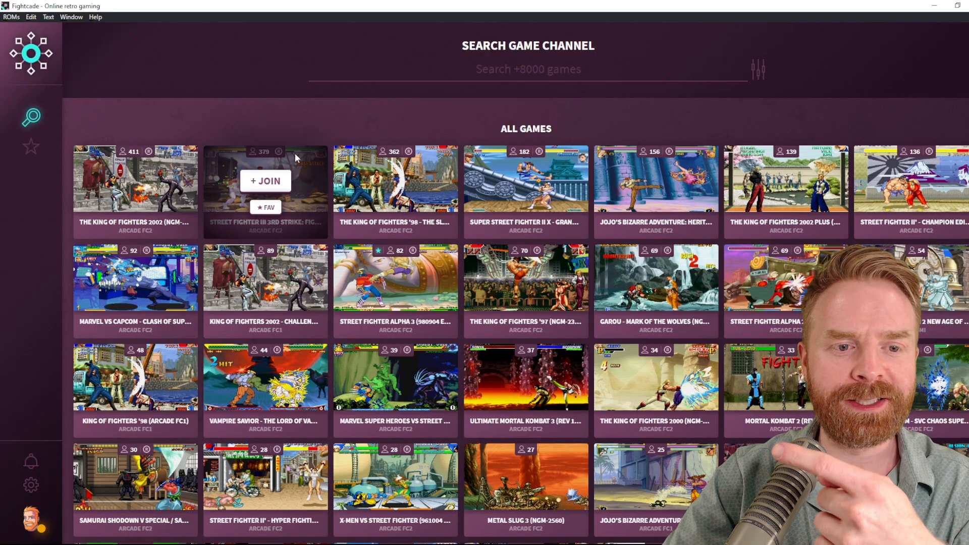
pyautogui.moveTo(436, 167)
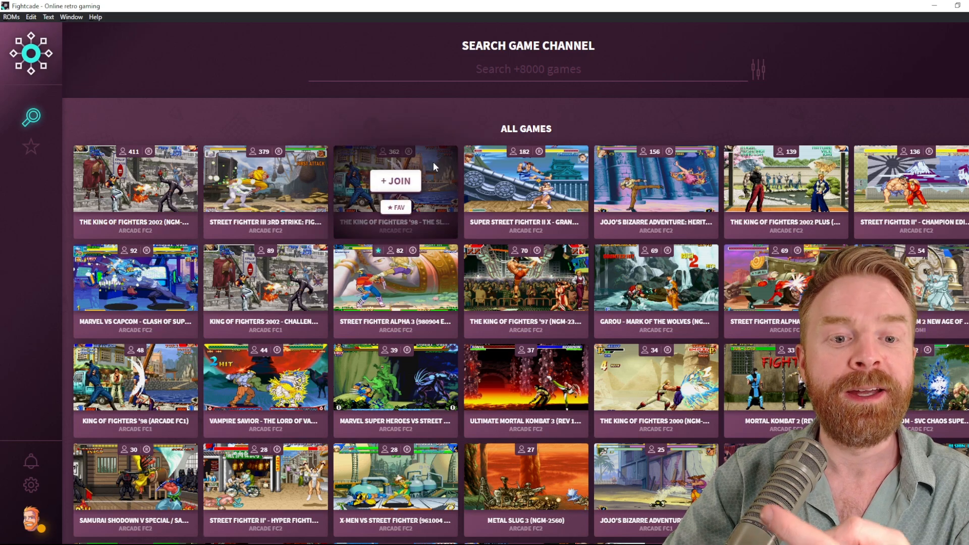
pyautogui.moveTo(429, 123)
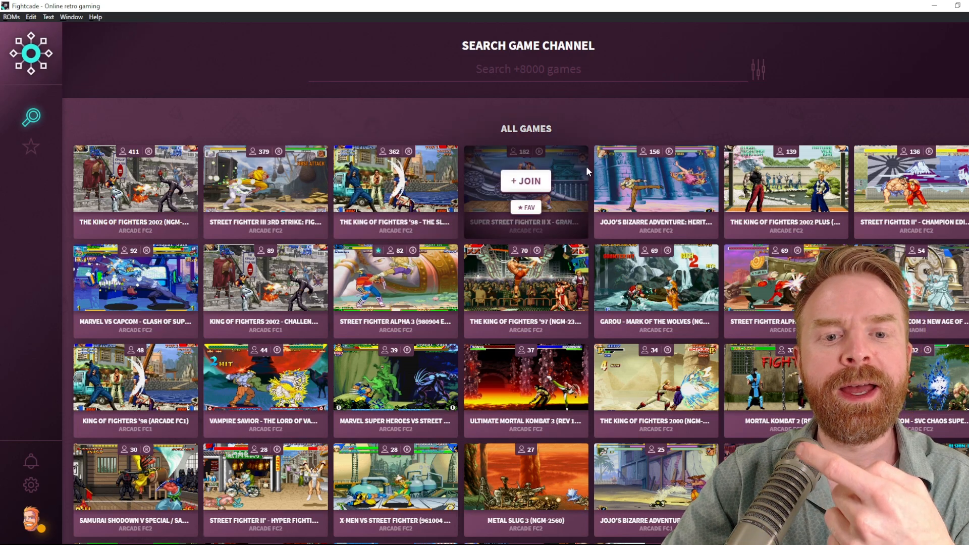
pyautogui.moveTo(556, 121)
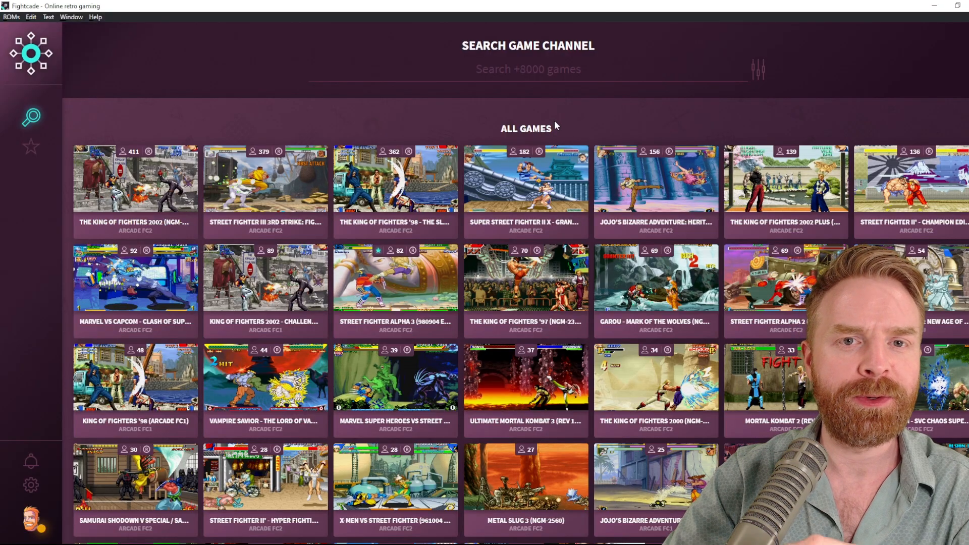
pyautogui.moveTo(534, 178)
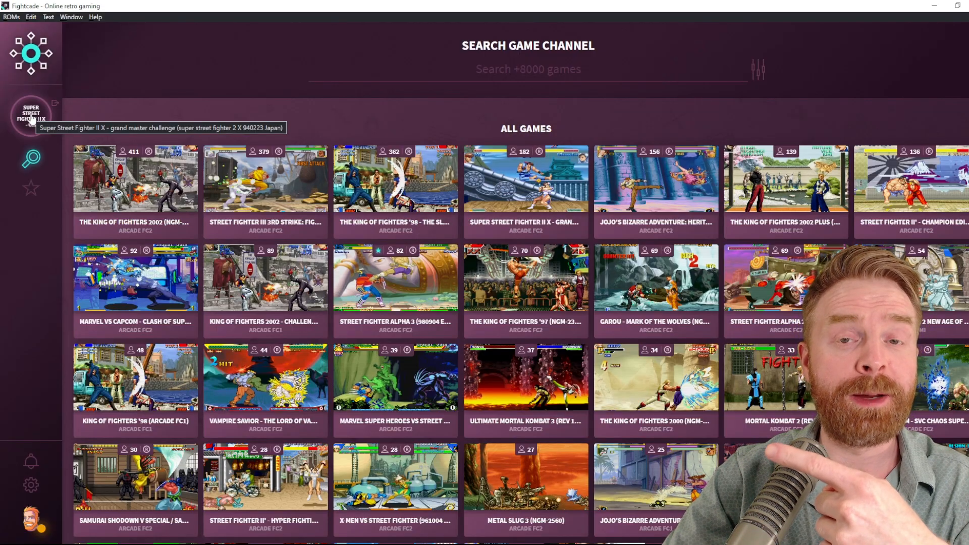
pyautogui.click(31, 115)
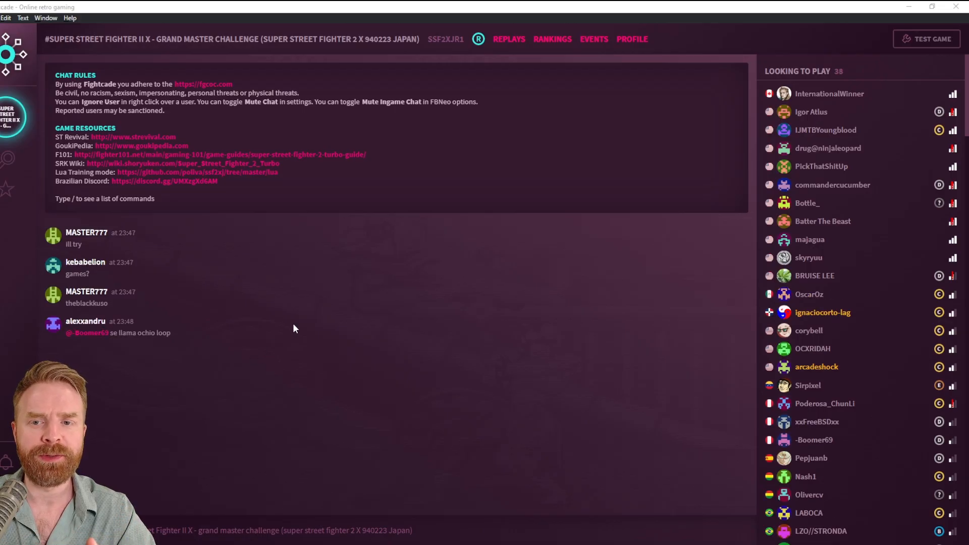
pyautogui.moveTo(869, 102)
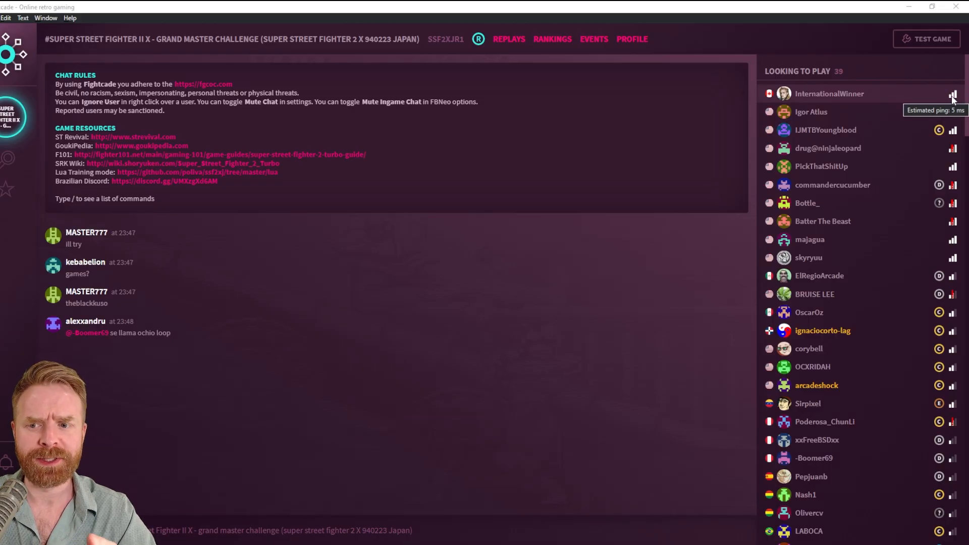
pyautogui.scroll(-3)
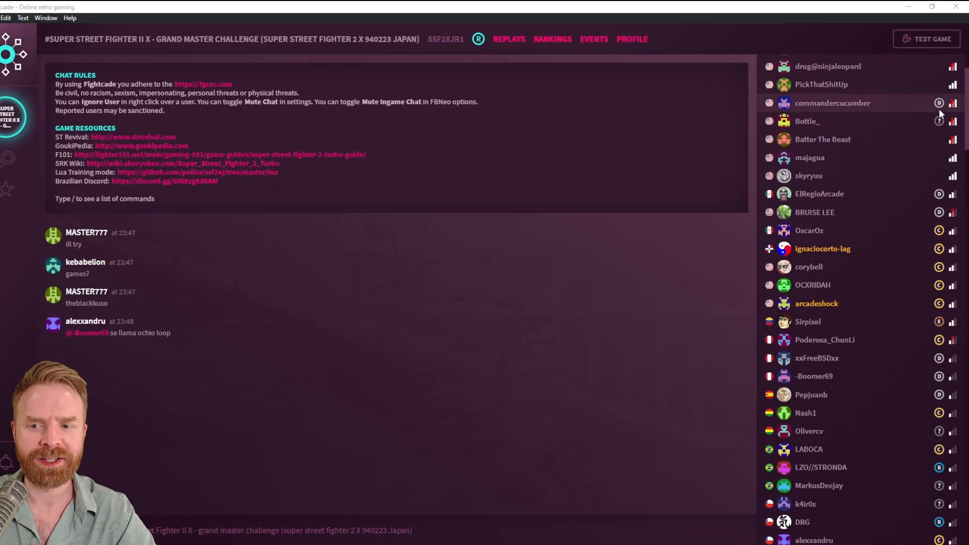
pyautogui.scroll(-3)
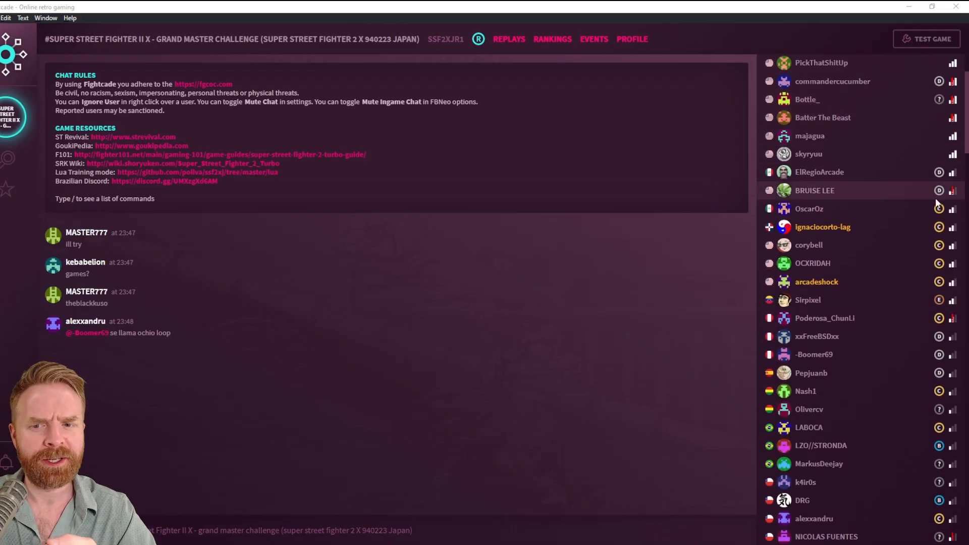
pyautogui.scroll(-3)
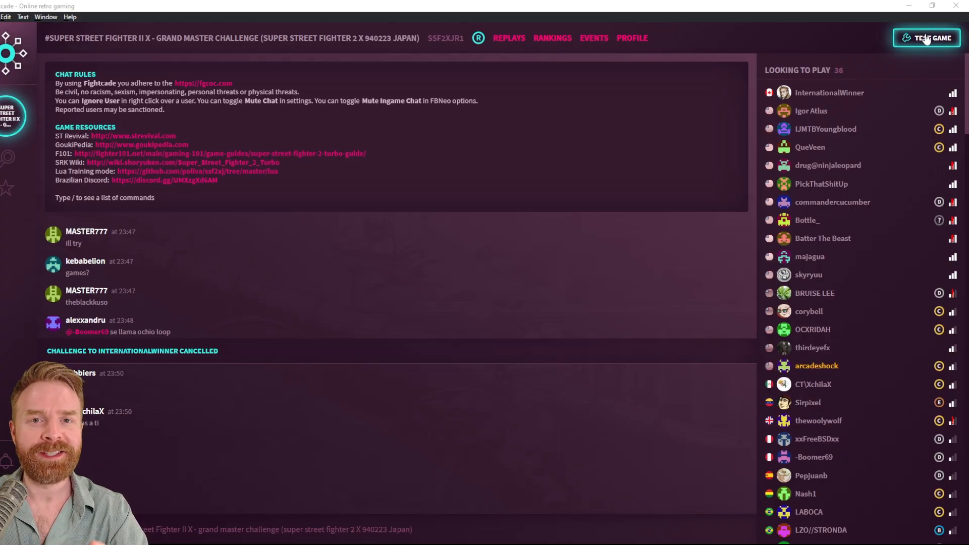
pyautogui.click(926, 38)
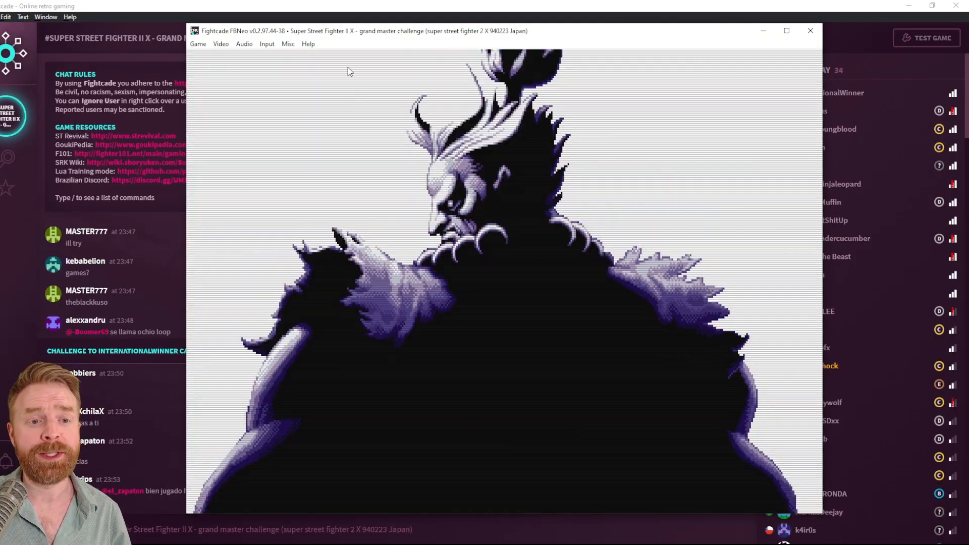
pyautogui.click(267, 43)
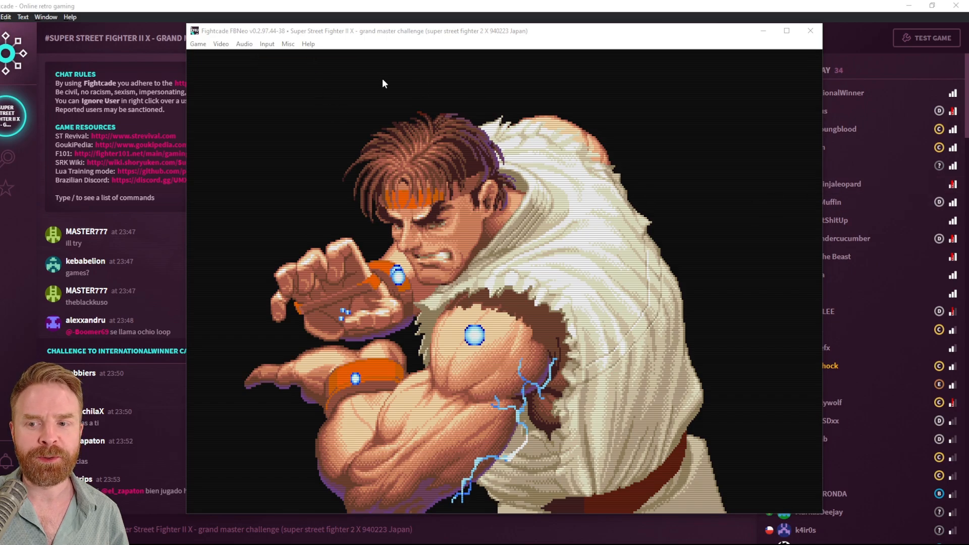
pyautogui.click(267, 43)
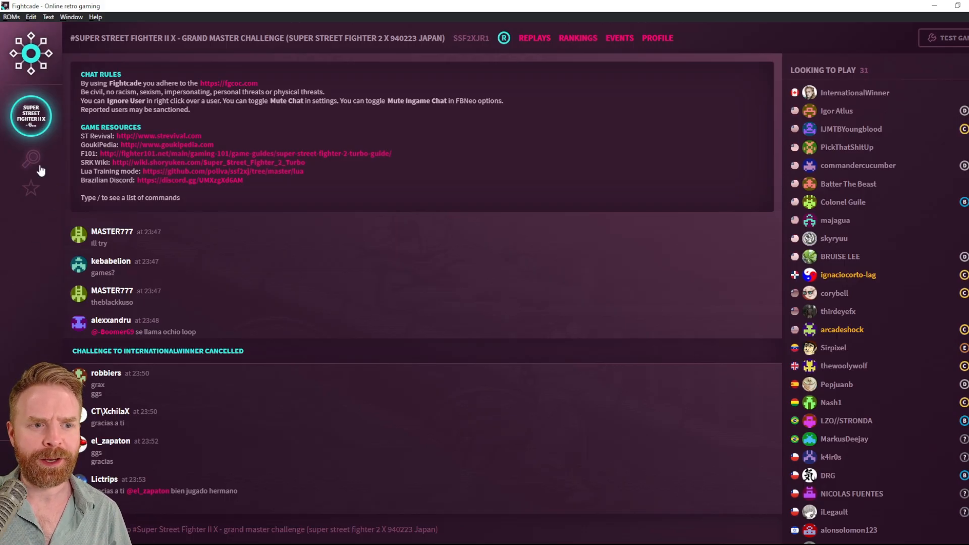
# Step: Search the game channels for 'mario kart' and open the Street Fighter III 3rd Strike lobby
pyautogui.click(30, 158)
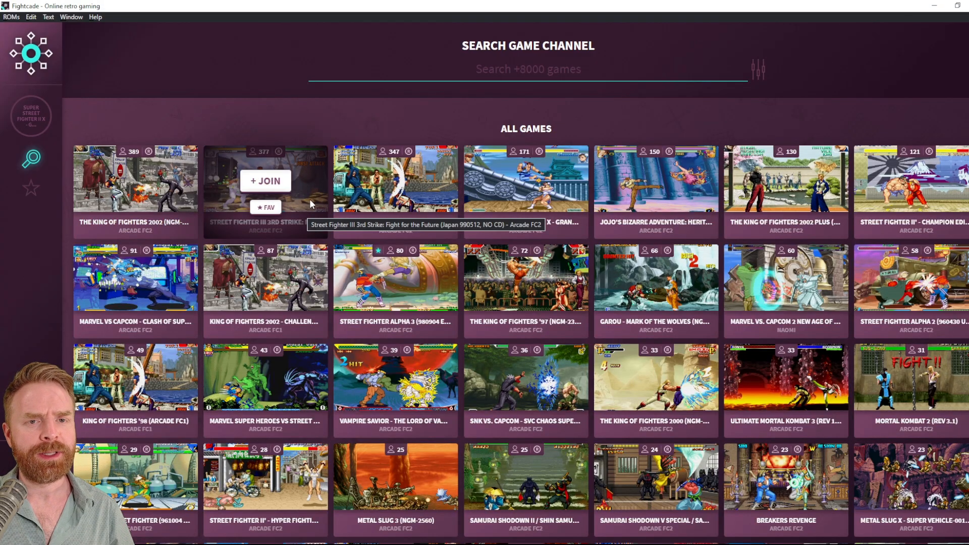
pyautogui.moveTo(511, 99)
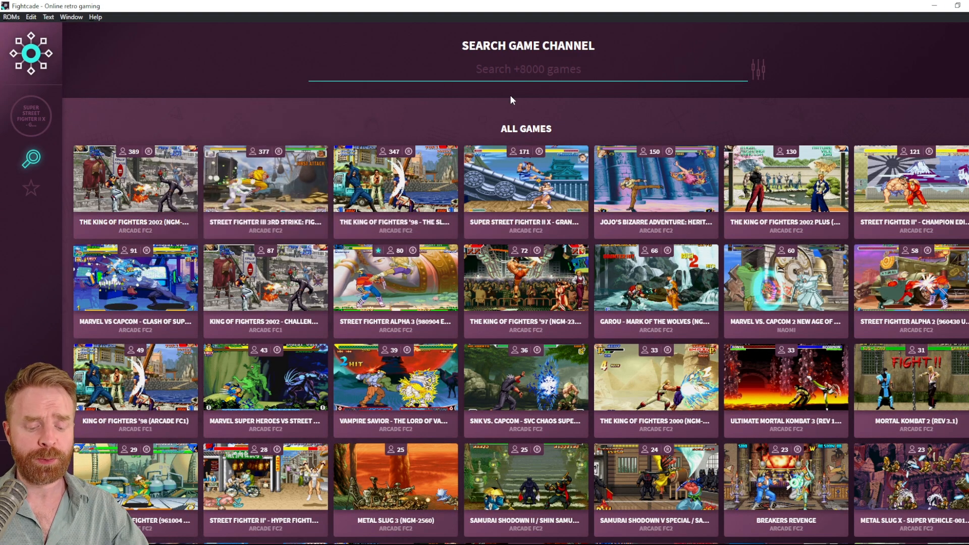
pyautogui.write('mario k')
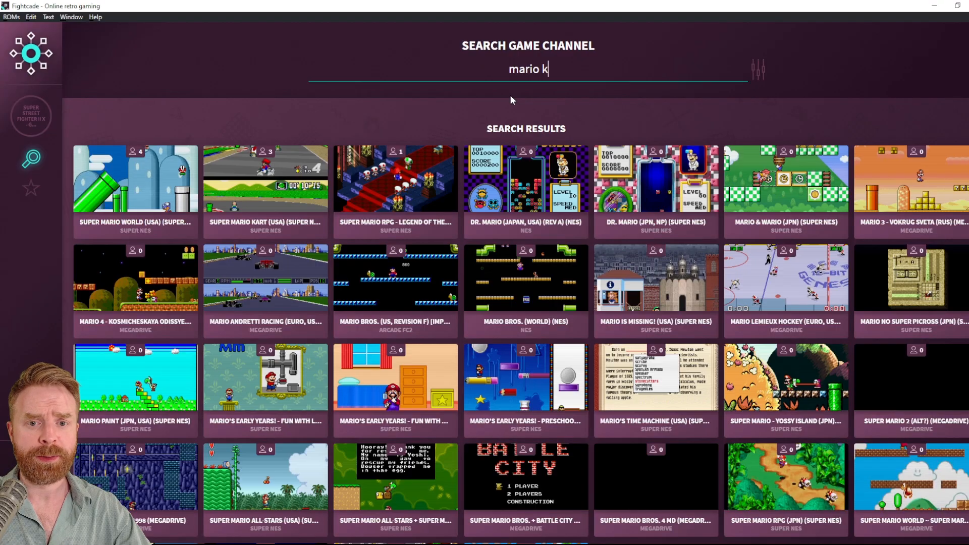
pyautogui.write('art')
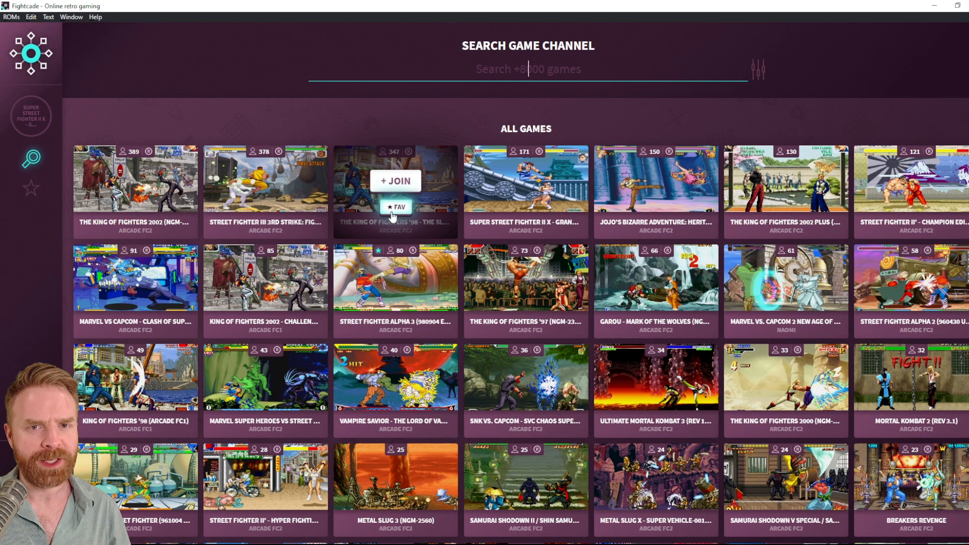
pyautogui.moveTo(252, 168)
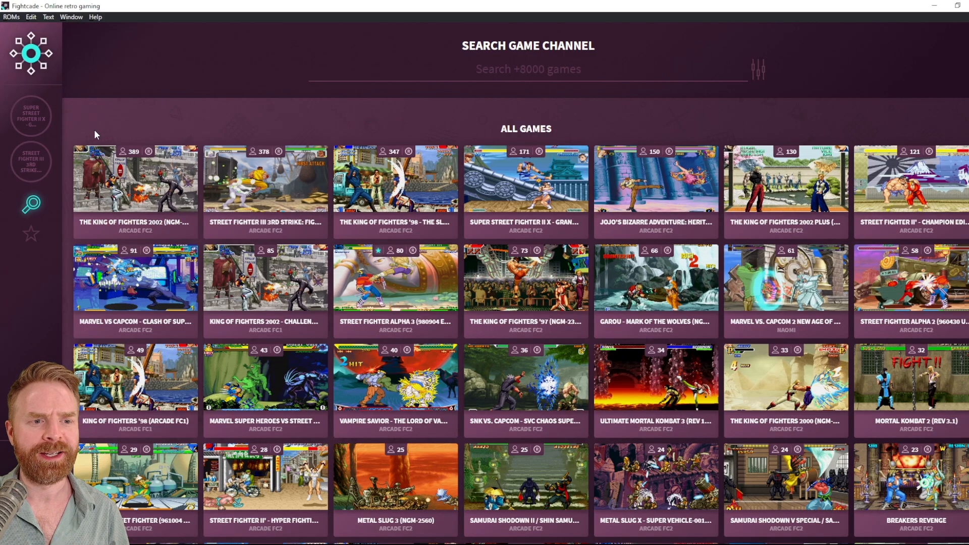
pyautogui.click(30, 161)
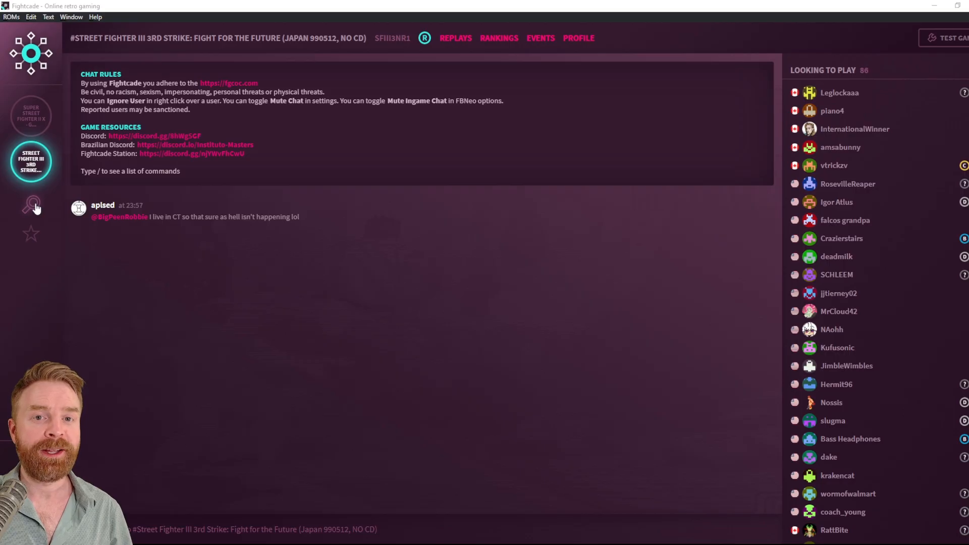
# Step: Join and open the King of Fighters '98 channel lobby
pyautogui.click(30, 204)
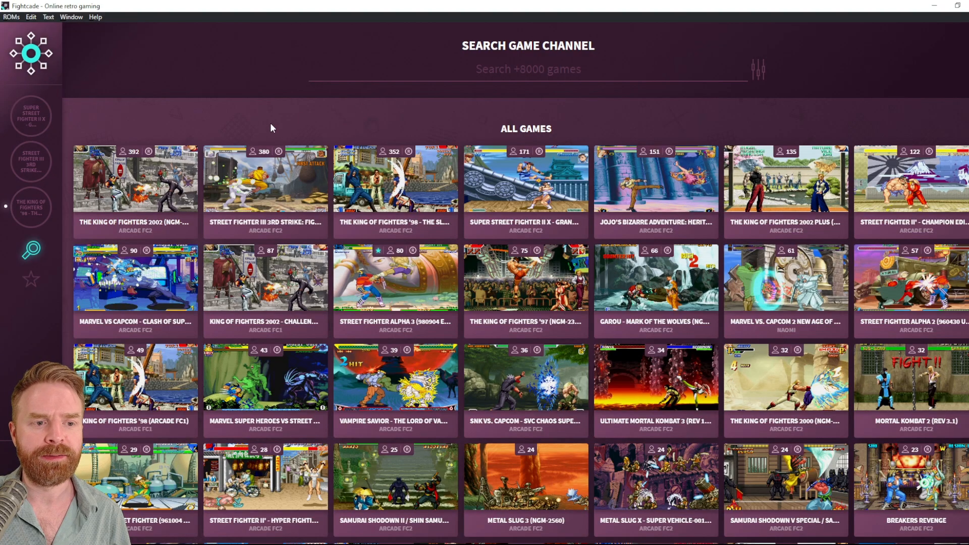
pyautogui.moveTo(30, 207)
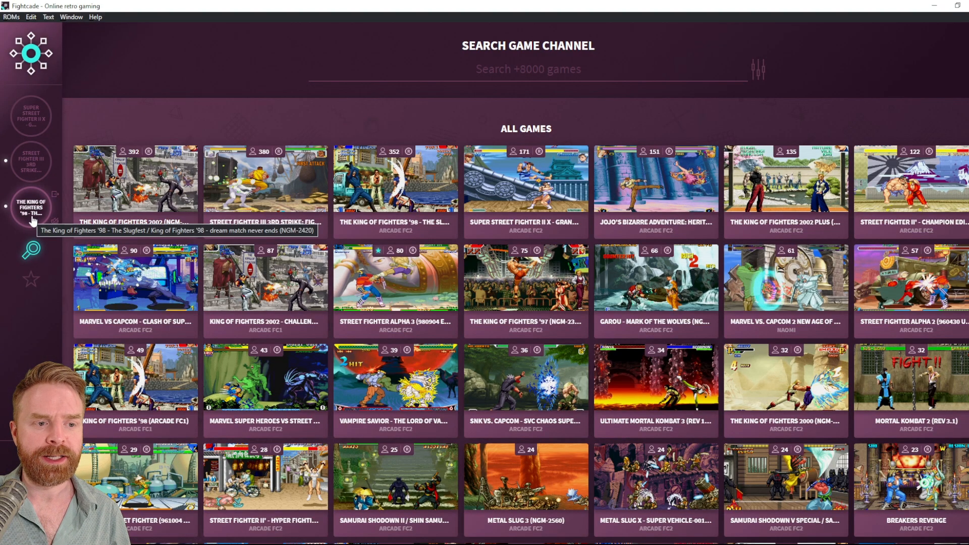
pyautogui.click(30, 206)
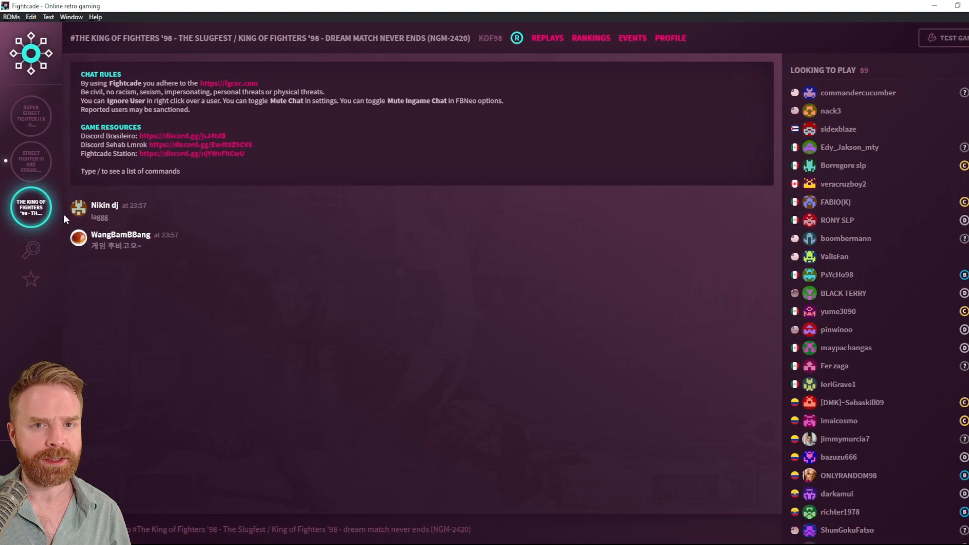
pyautogui.click(31, 249)
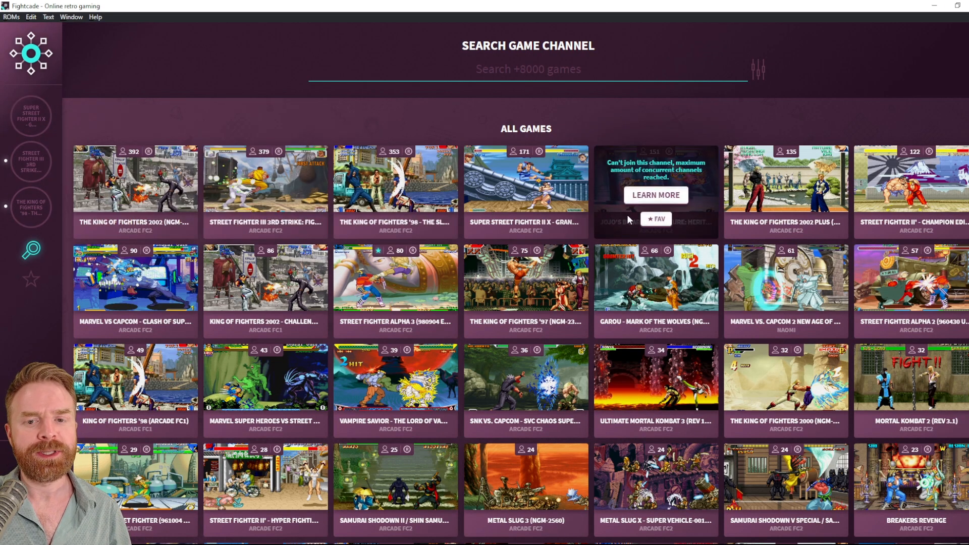
pyautogui.moveTo(667, 195)
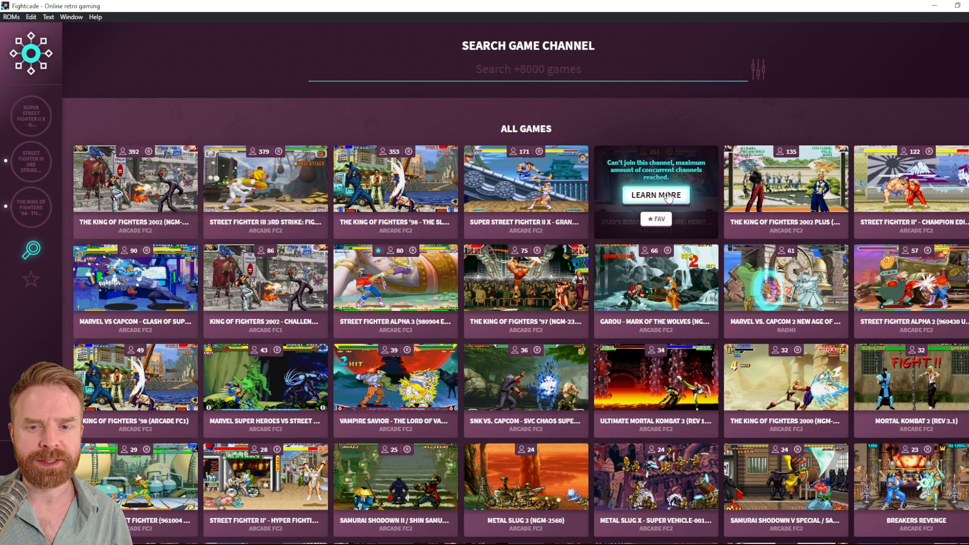
pyautogui.moveTo(689, 176)
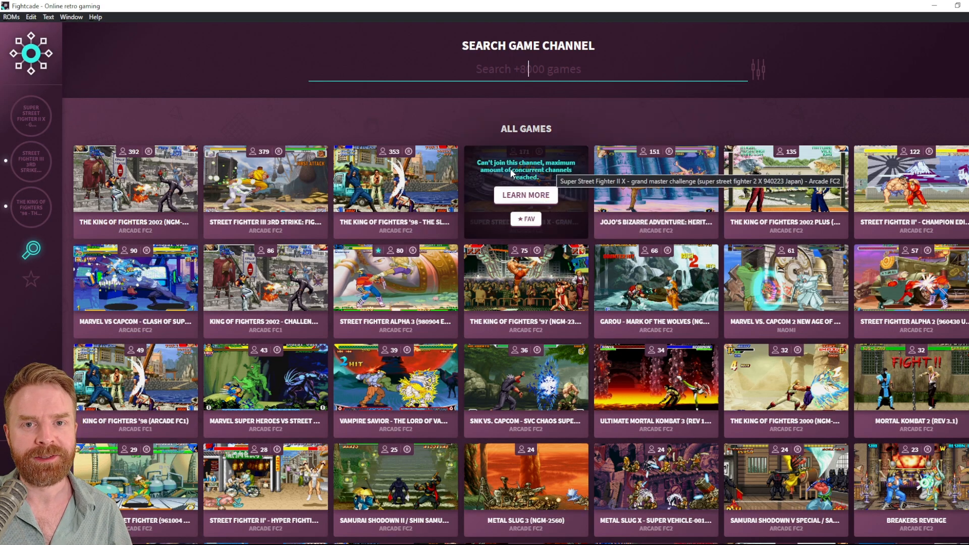
pyautogui.moveTo(186, 109)
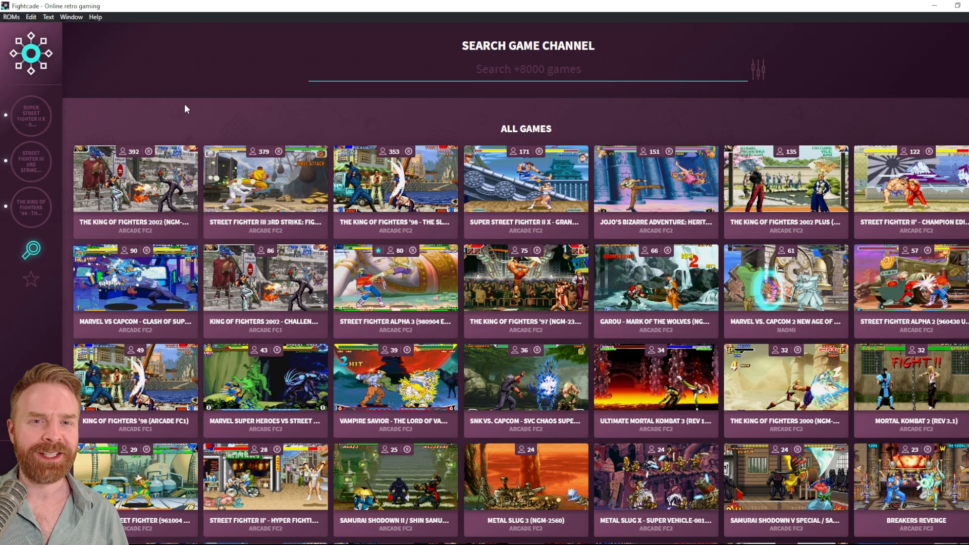
pyautogui.moveTo(158, 98)
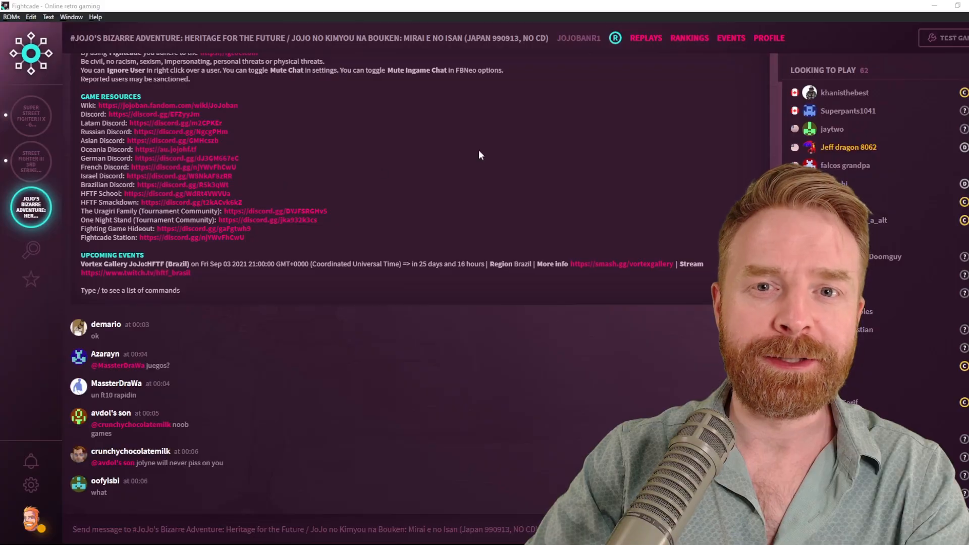
pyautogui.moveTo(190, 159)
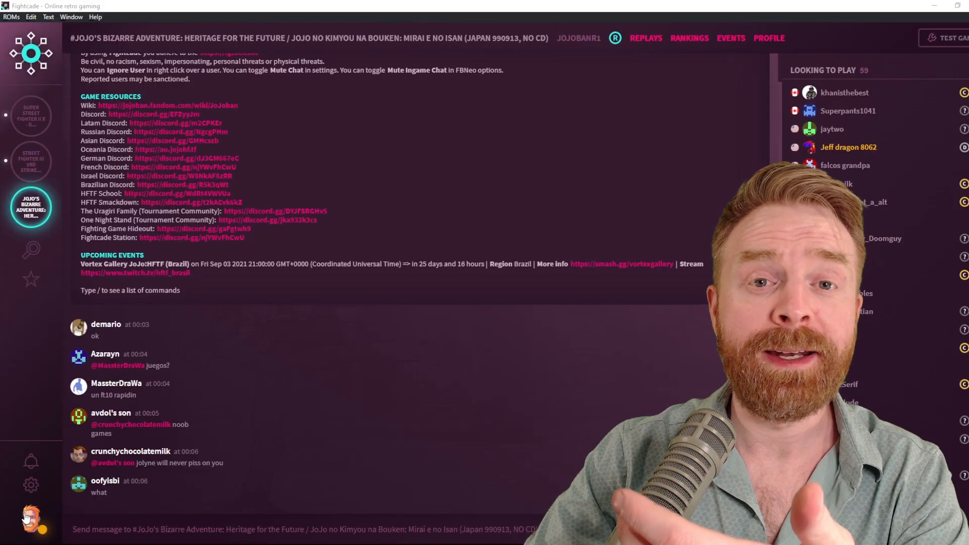
# Step: View the avatar's Online/Away/Log Out options, then switch to the Super Street Fighter II X lobby
pyautogui.click(28, 524)
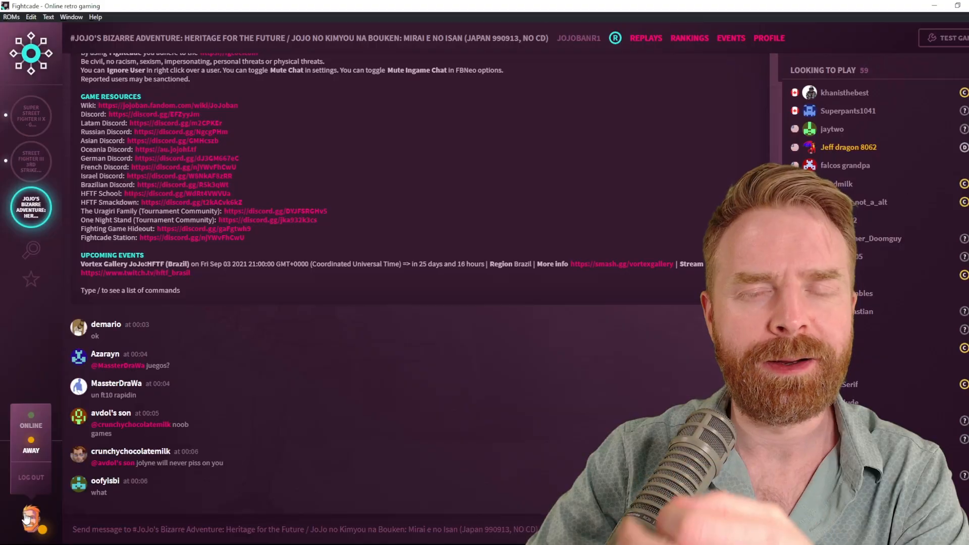
pyautogui.click(34, 115)
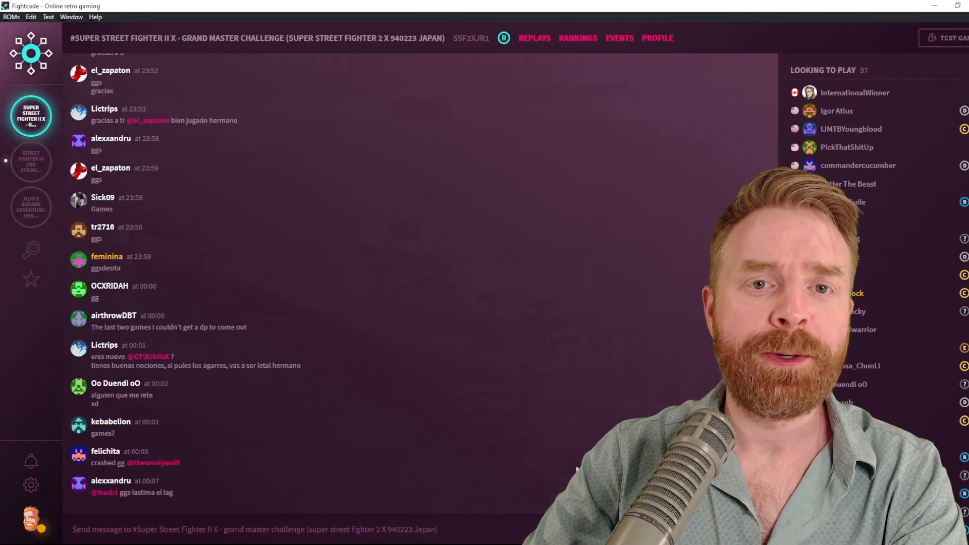
# Step: Open account settings and follow the avatar's 'Click to change on Gravatar' link
pyautogui.click(31, 488)
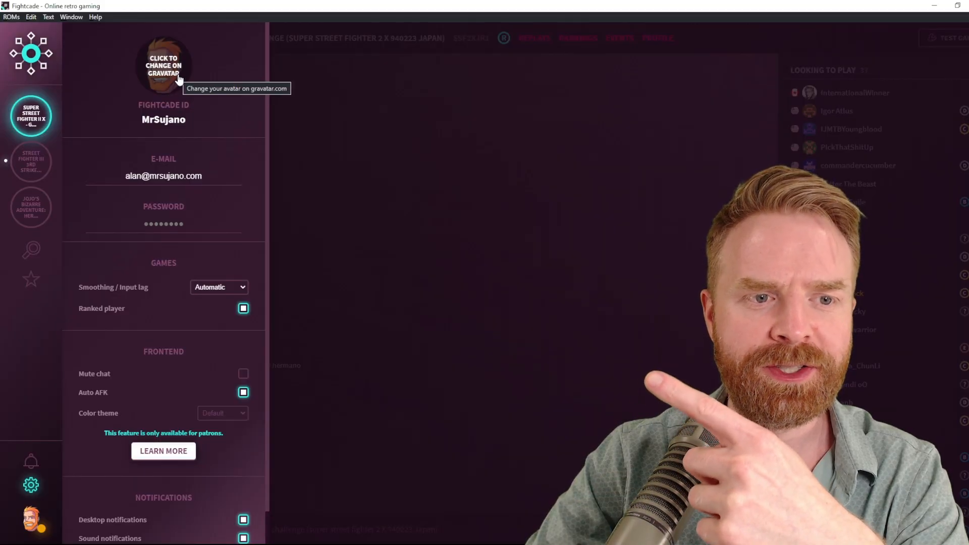
pyautogui.click(163, 59)
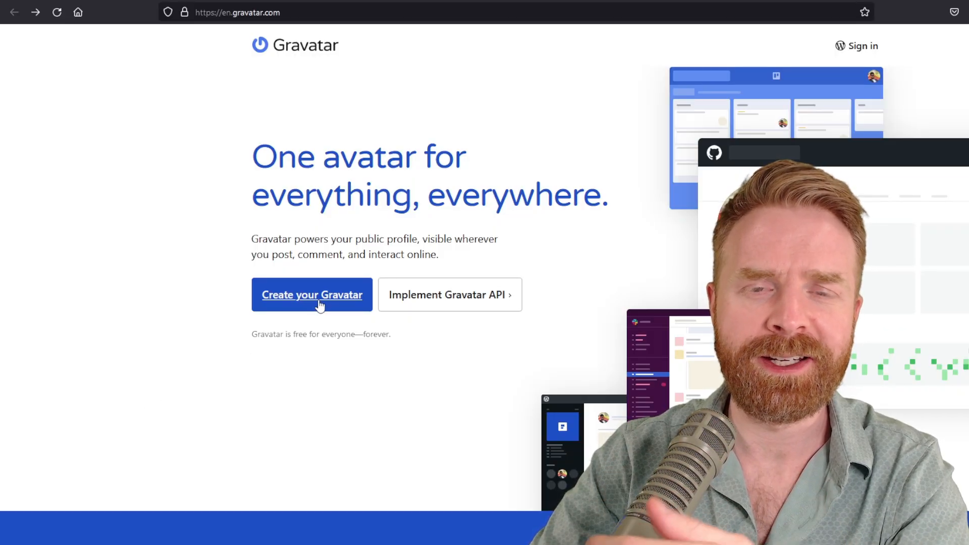
# Step: Choose 'Create your Gravatar' and focus the empty email address field
pyautogui.click(312, 295)
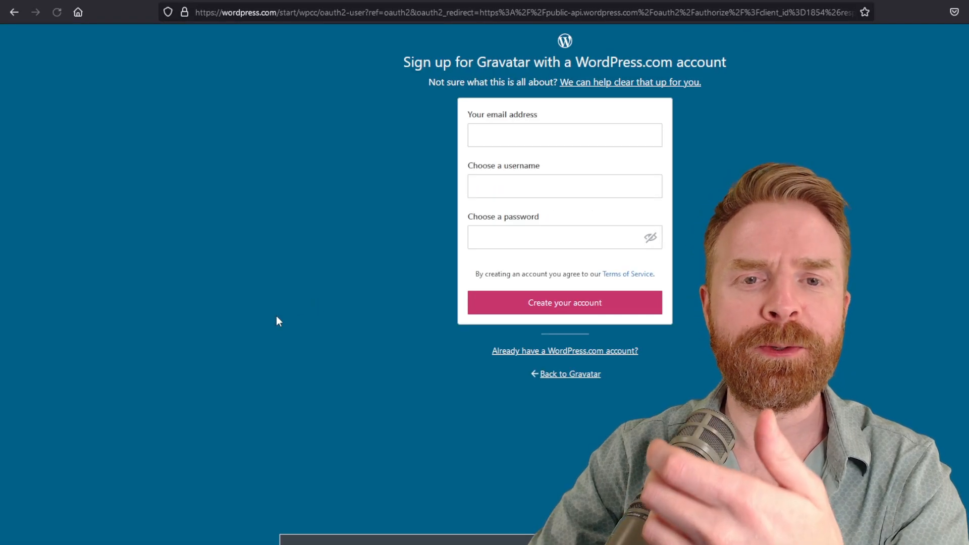
pyautogui.click(566, 135)
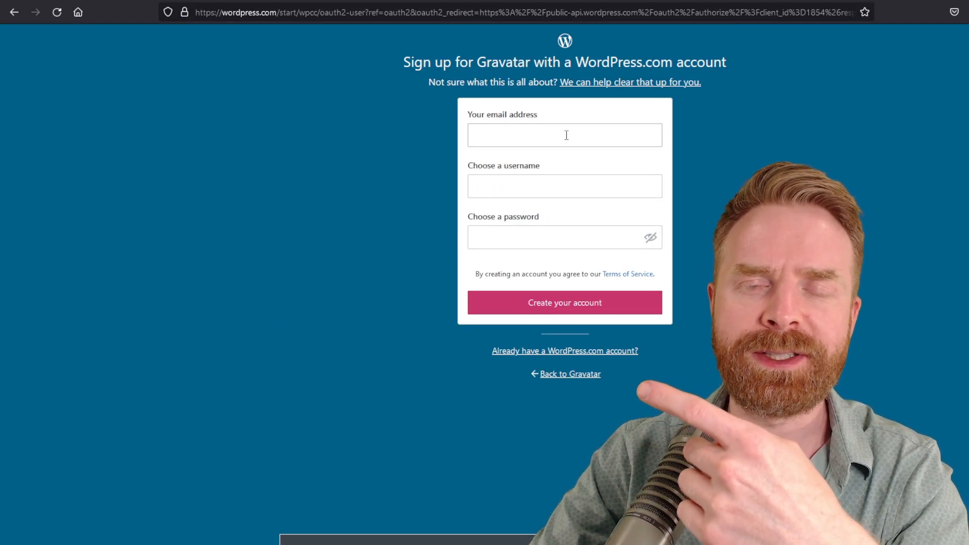
pyautogui.moveTo(417, 212)
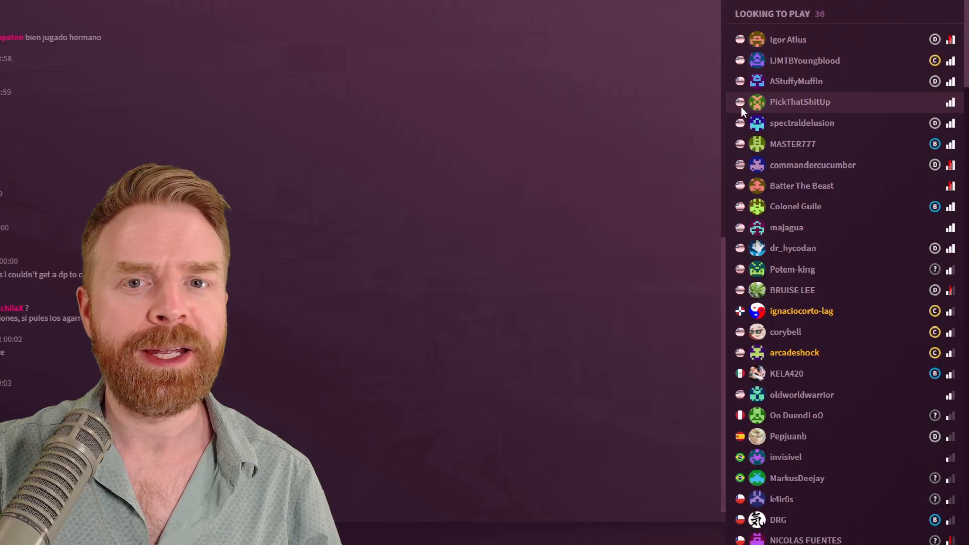
pyautogui.moveTo(761, 227)
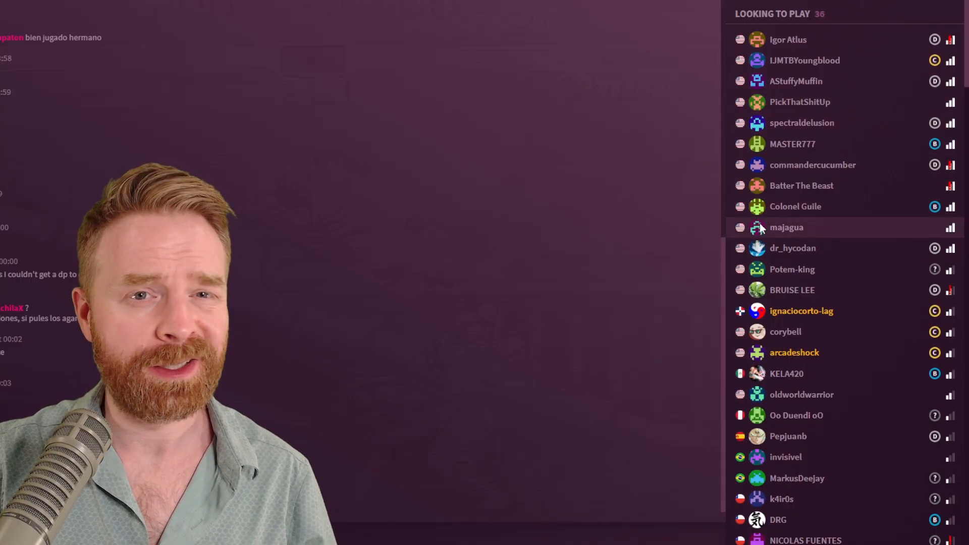